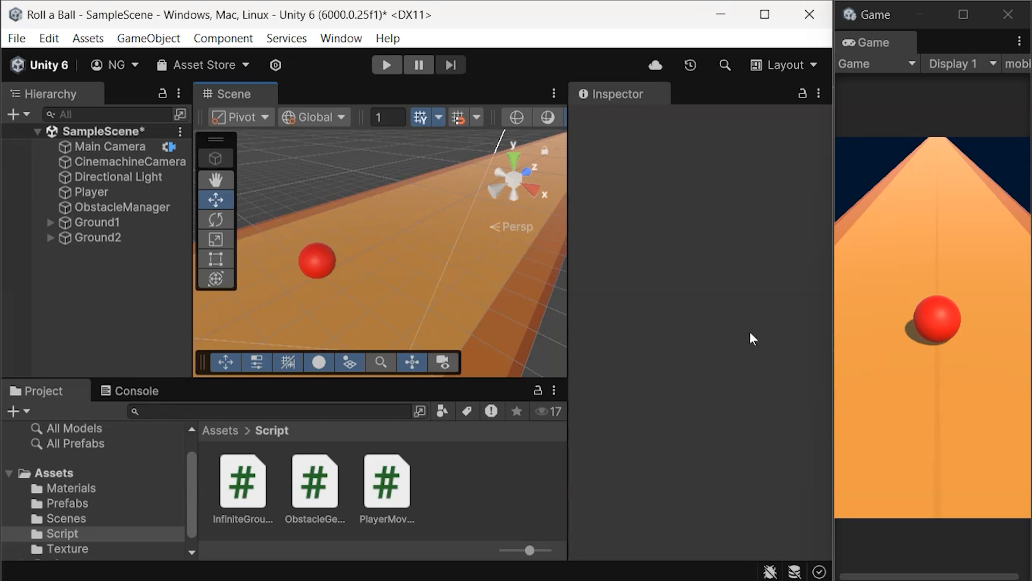
Run the game and inspect two of the accumulating Obstacle(Clone) objects in the Hierarchy
click(386, 64)
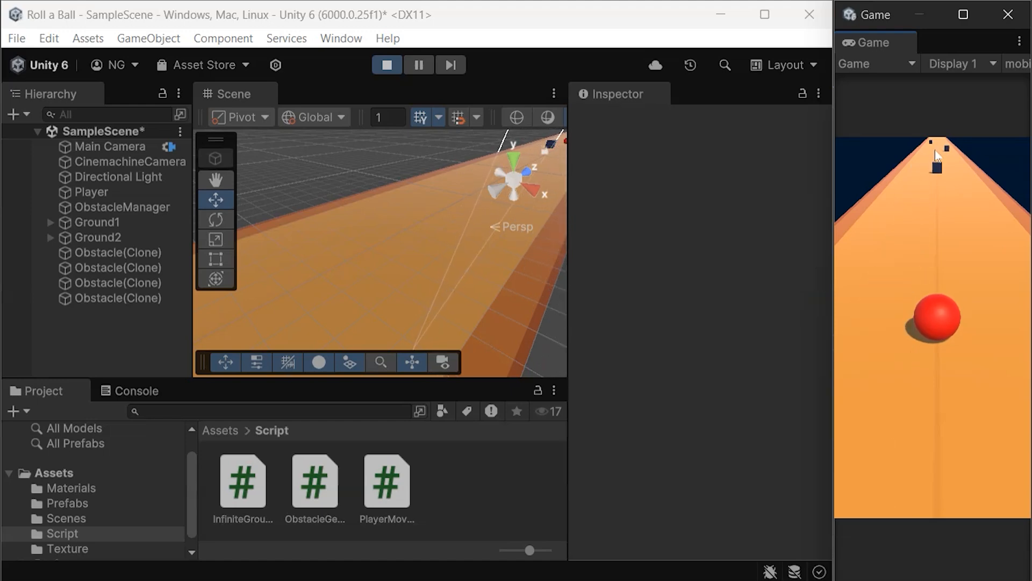
click(118, 252)
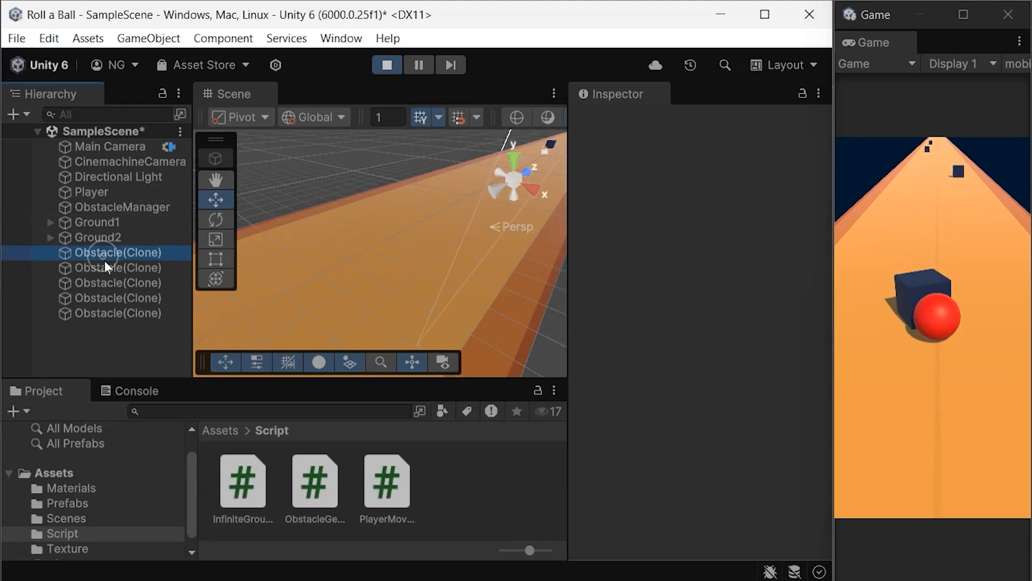
click(118, 298)
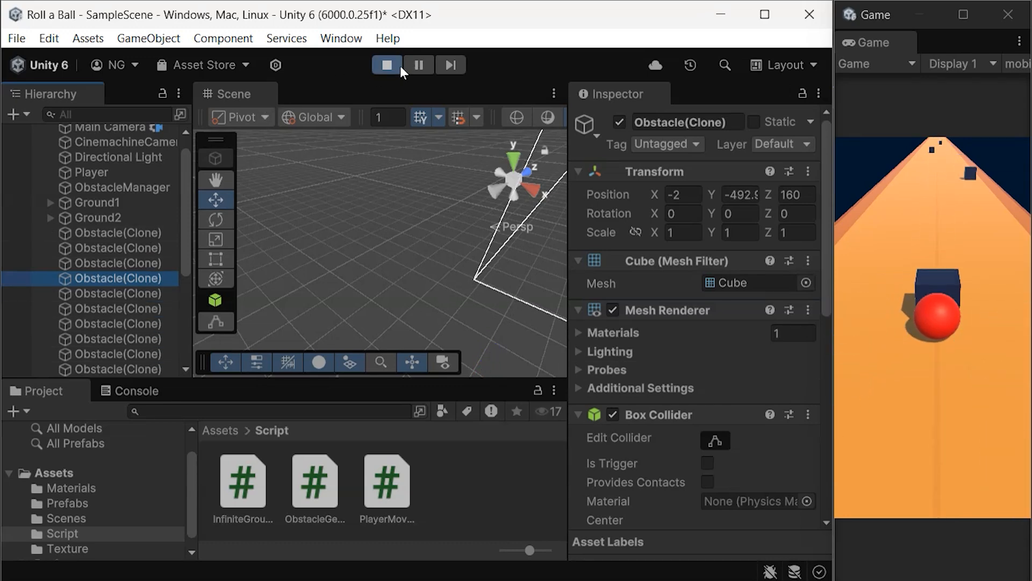
Stop the game, create a C# script named Destroyer in Assets/Script and open it in Visual Studio
click(388, 65)
text(Destro)
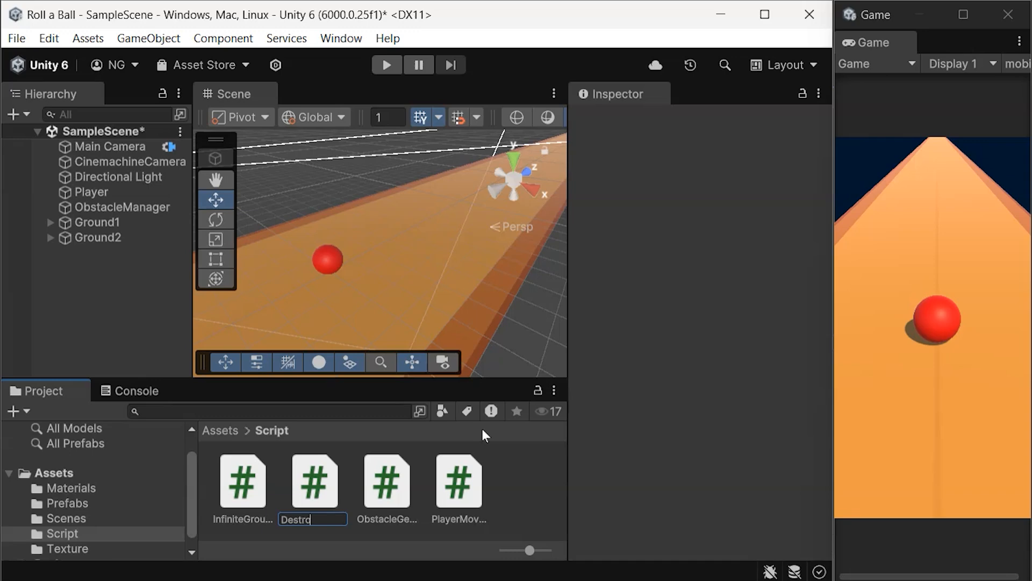
click(242, 481)
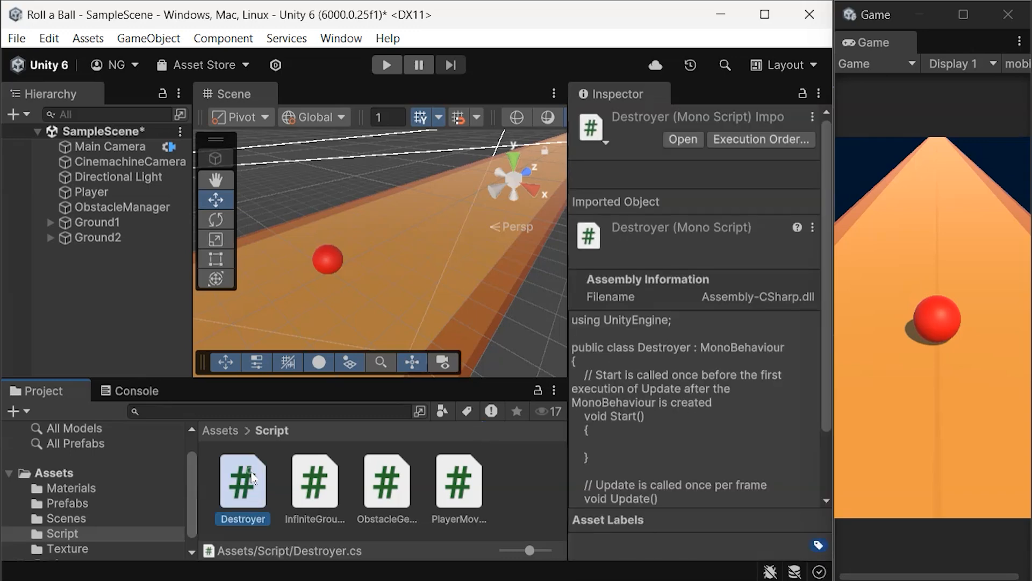
double_click(242, 481)
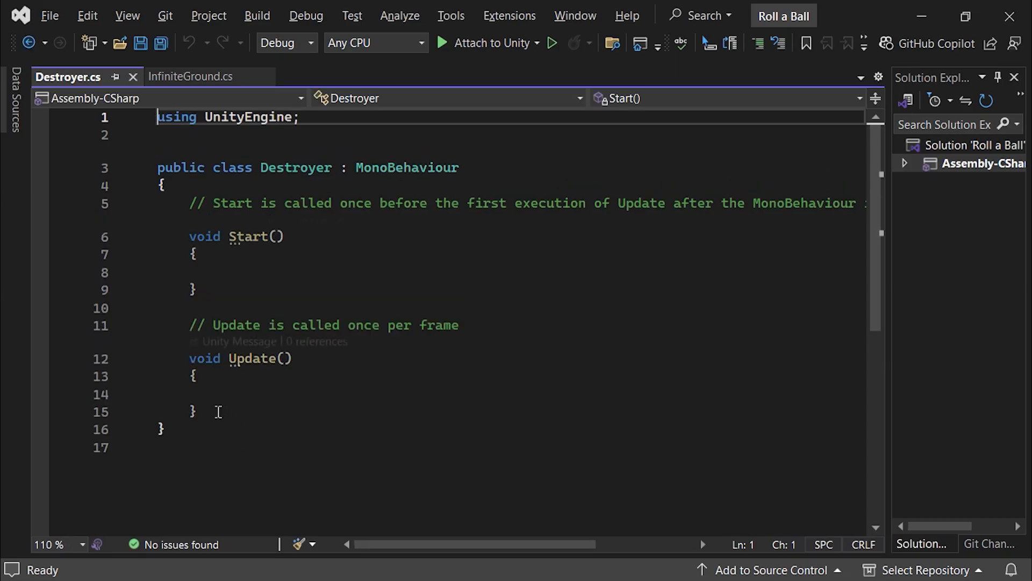
Add a player field set via FindGameObjectWithTag("Player") in Awake
text(private GameObject player;)
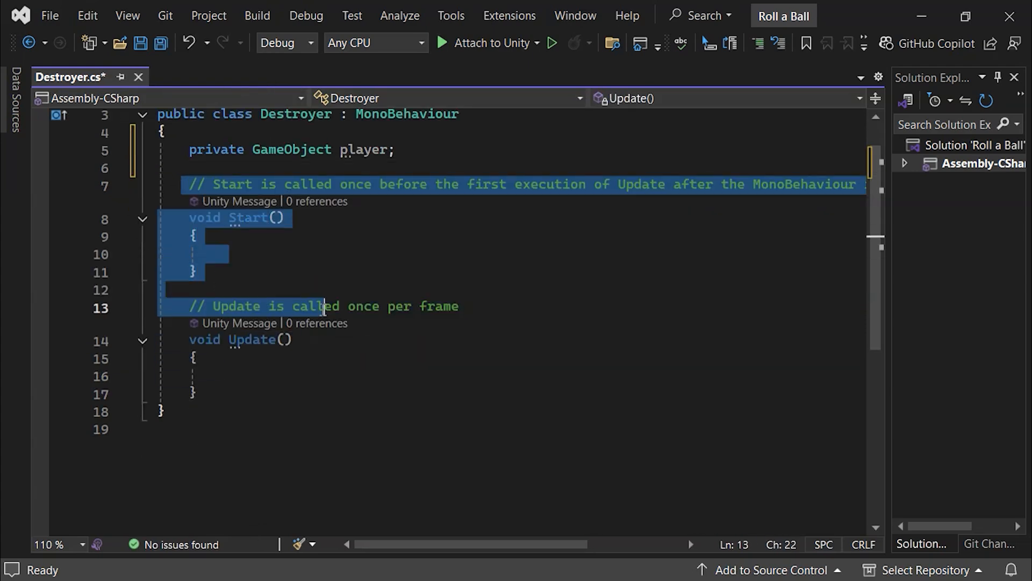
text(player = GameObject.FindGameObjectWithTag)
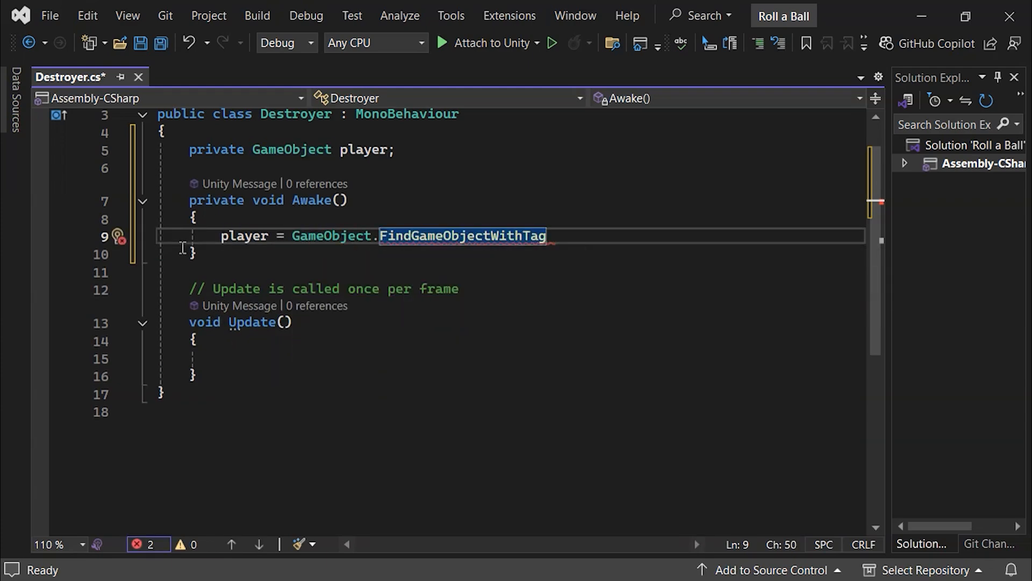
text(("Player");)
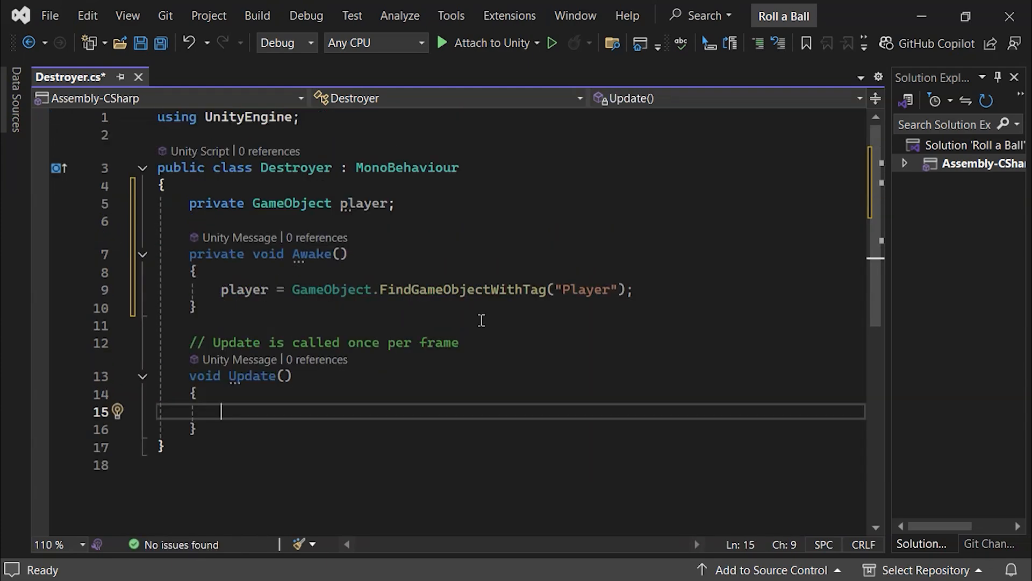
In Update, Destroy the gameObject when its z is less than player z - 30
text(if(transform.position.z)
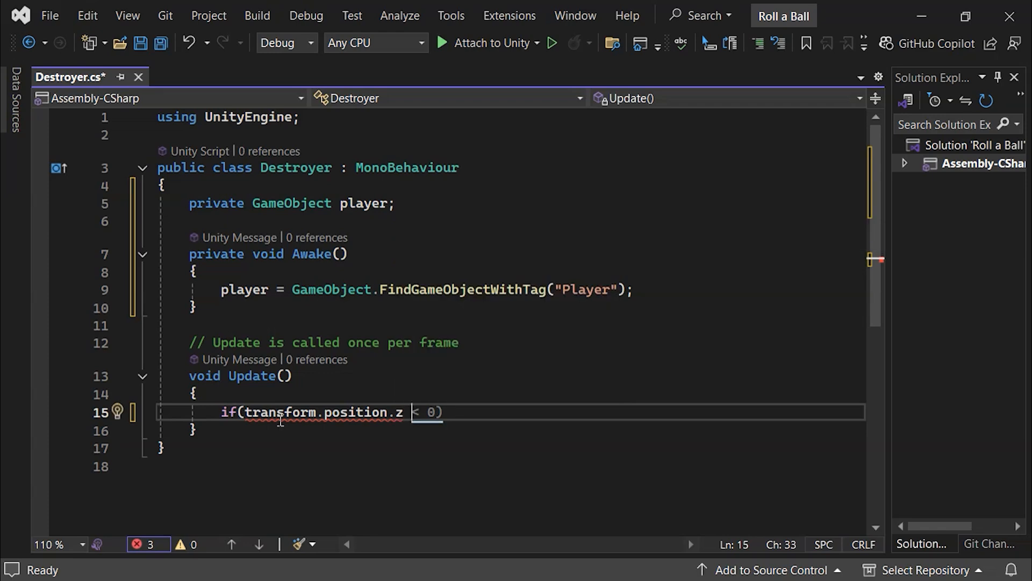
text(player.transform.position.z)
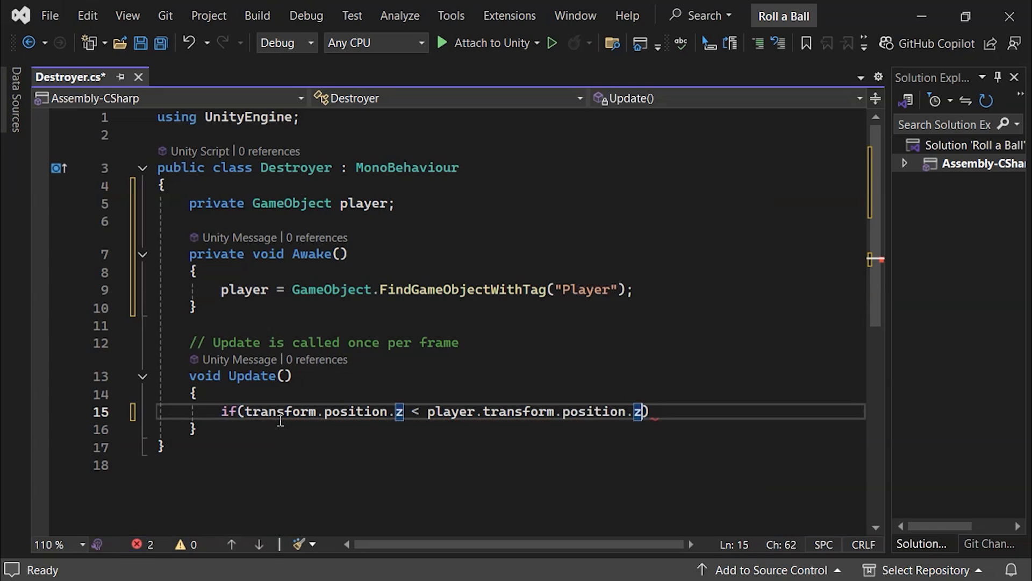
text(- 30)
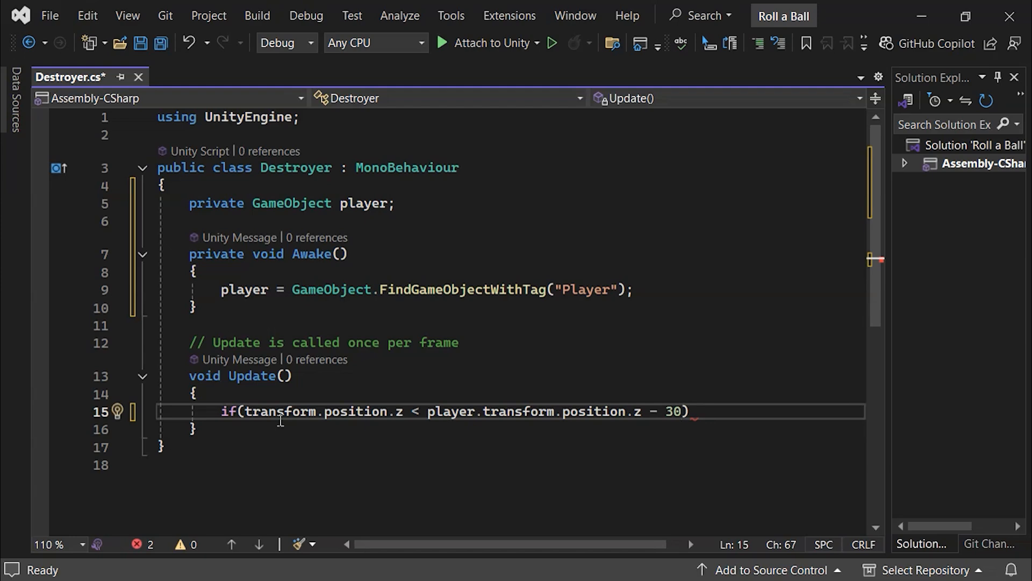
text({)
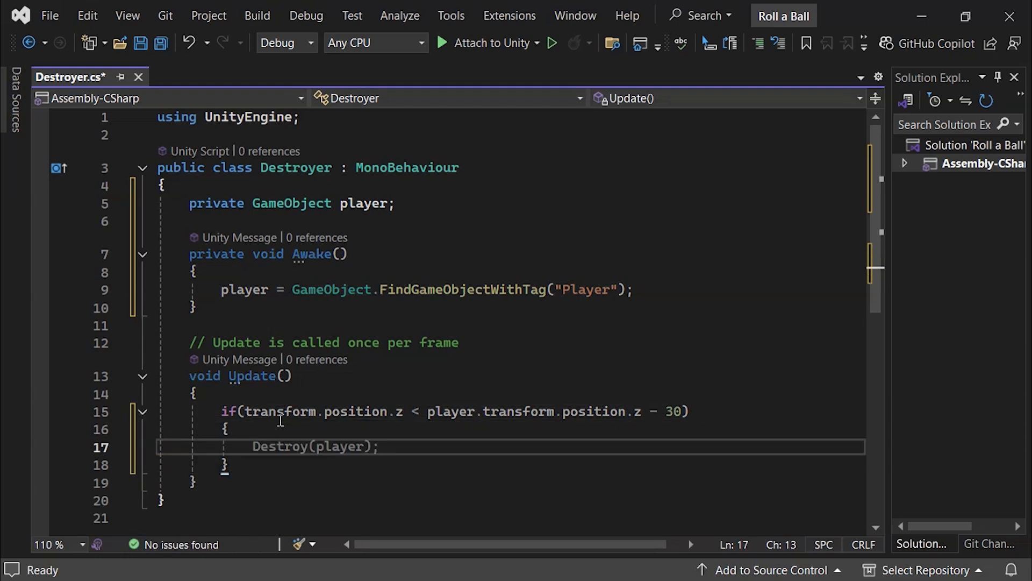
double_click(279, 446)
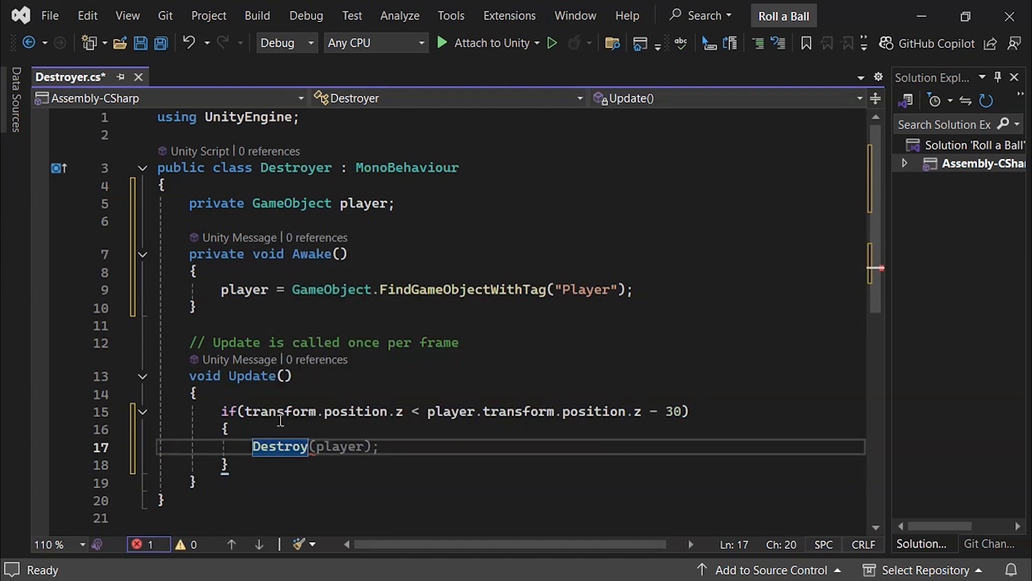
text(gam)
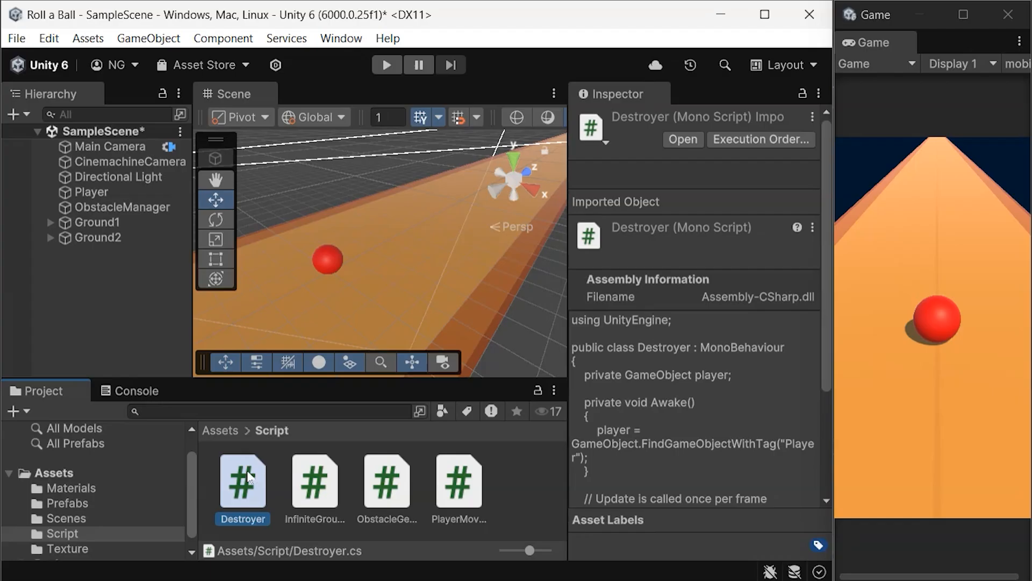
Attach the Destroyer script to the Obstacle prefab and run the game again
click(68, 502)
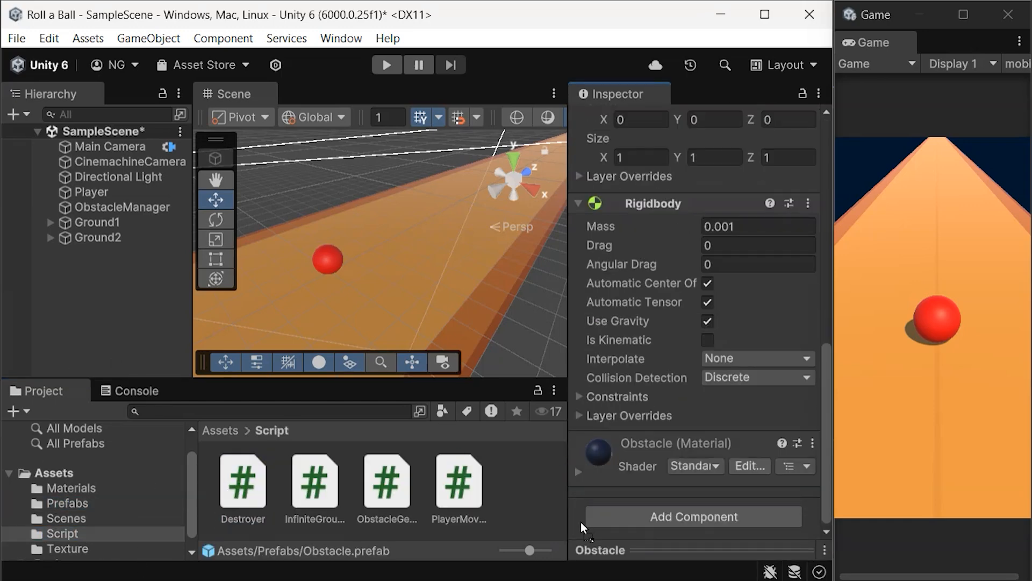
scroll(down, 3)
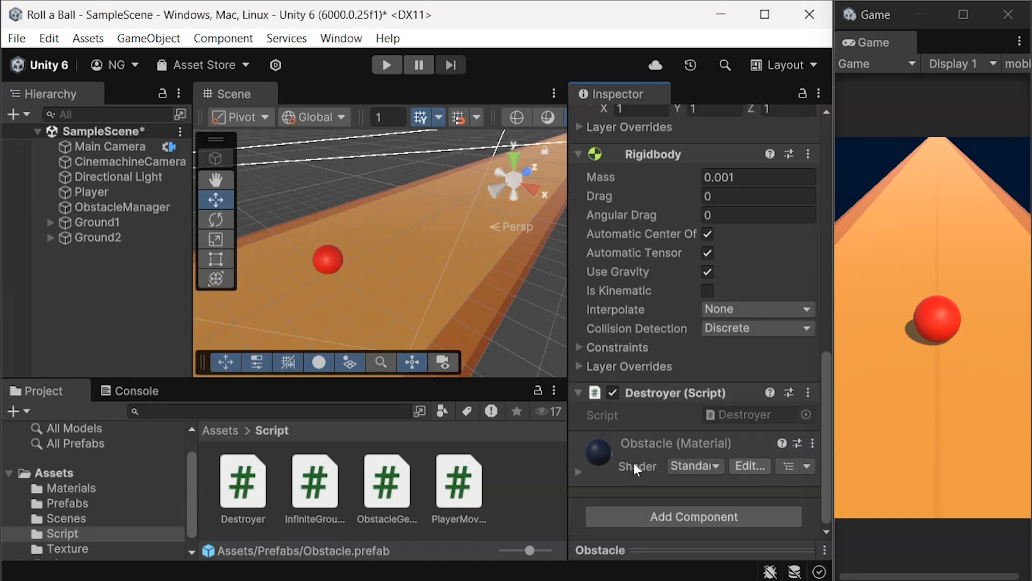
mouse_move(661, 387)
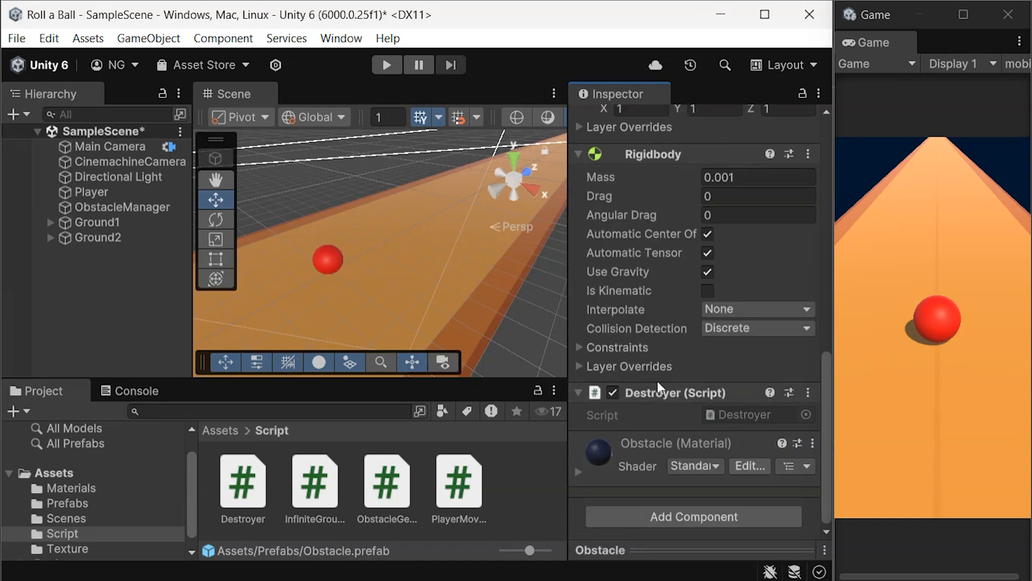
click(386, 65)
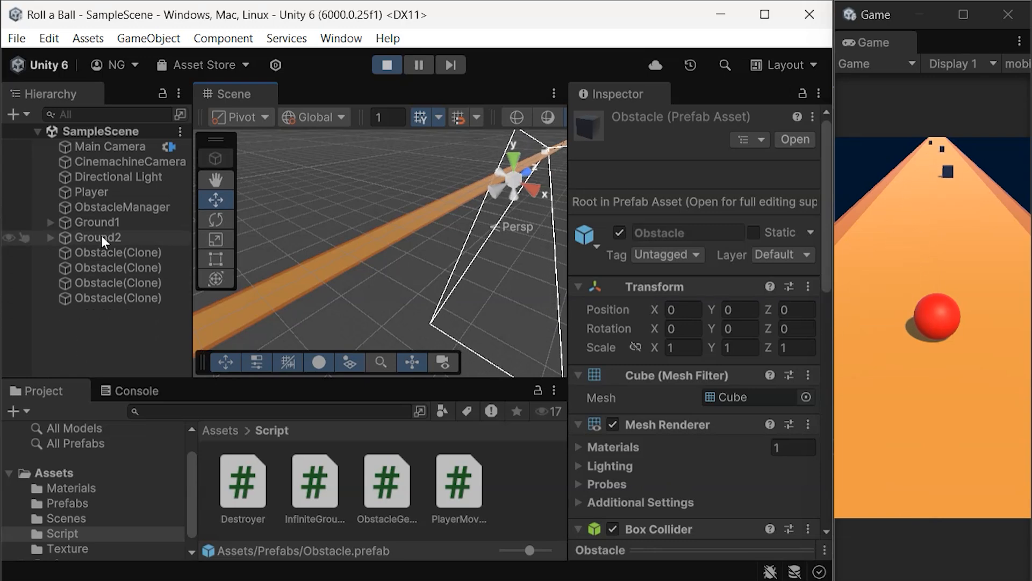
Stop the game and select the Obstacle prefab in the Prefabs folder
click(387, 64)
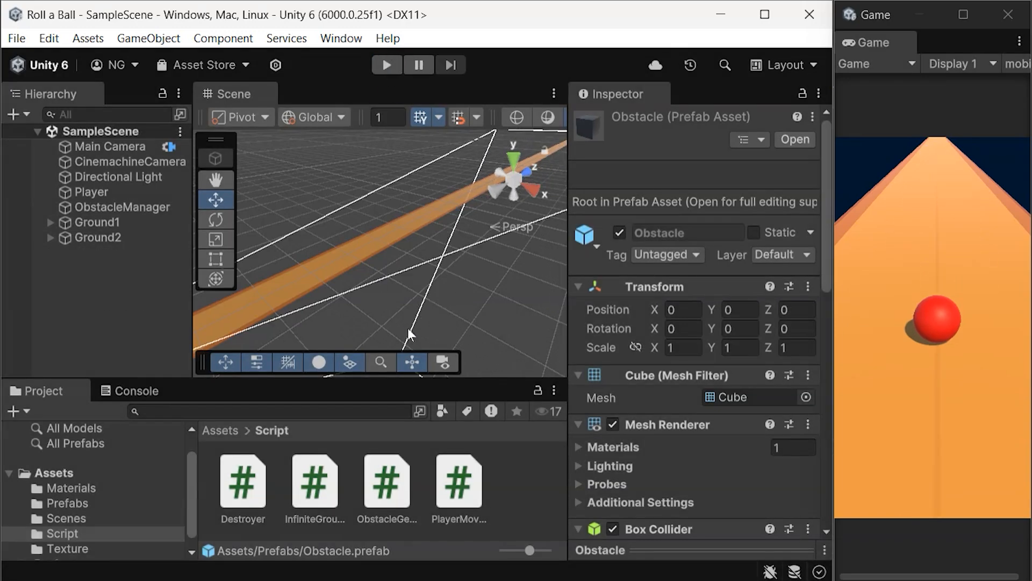
mouse_move(333, 183)
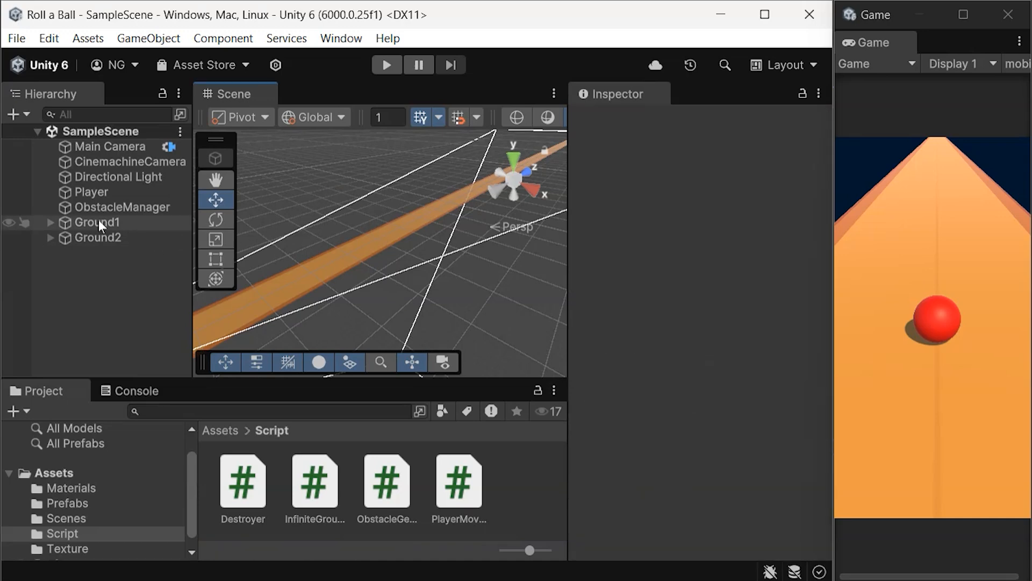
click(67, 502)
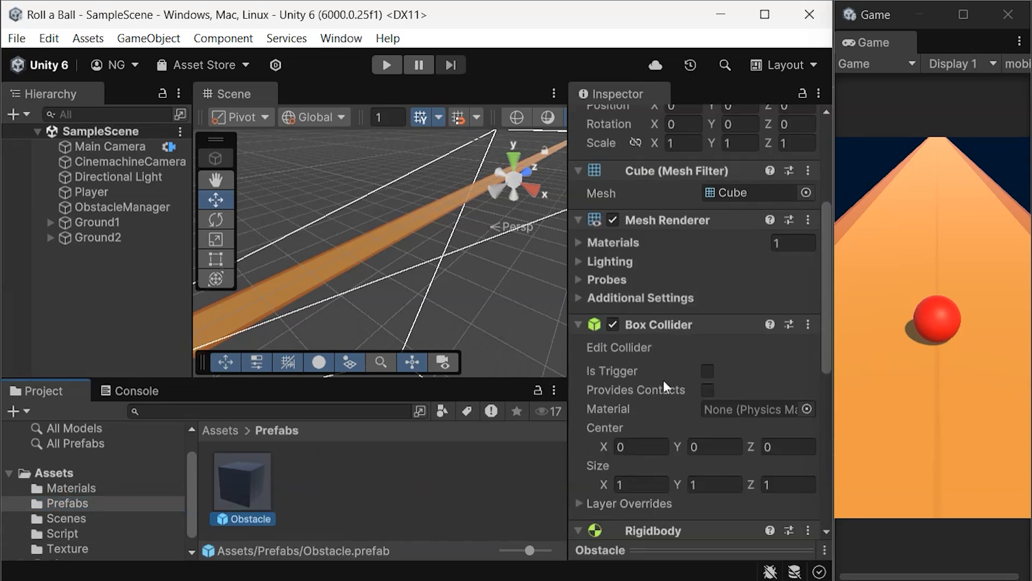
Unpack the Obstacle completely from its prefab and disable the Player ball
click(242, 478)
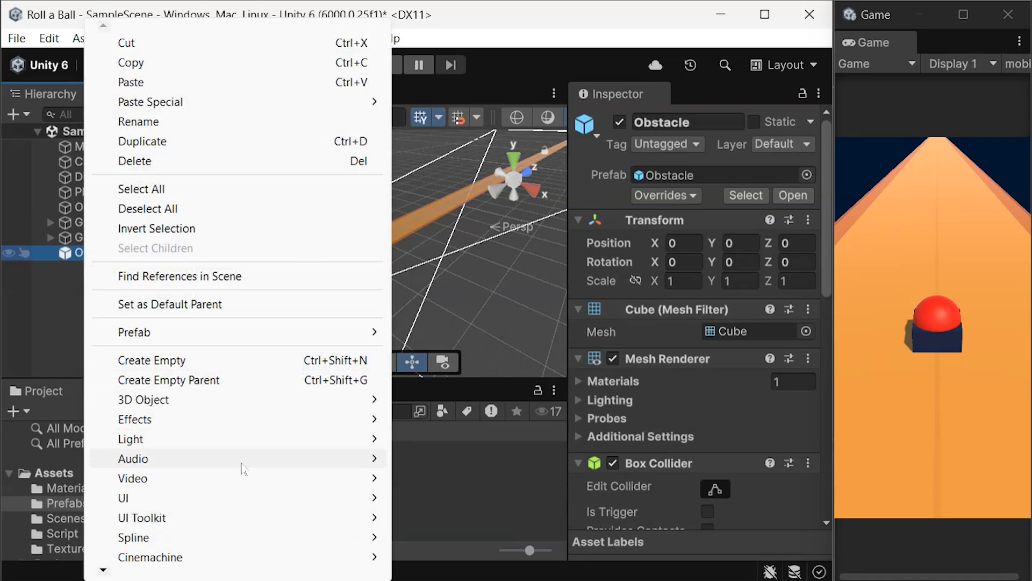
mouse_move(133, 333)
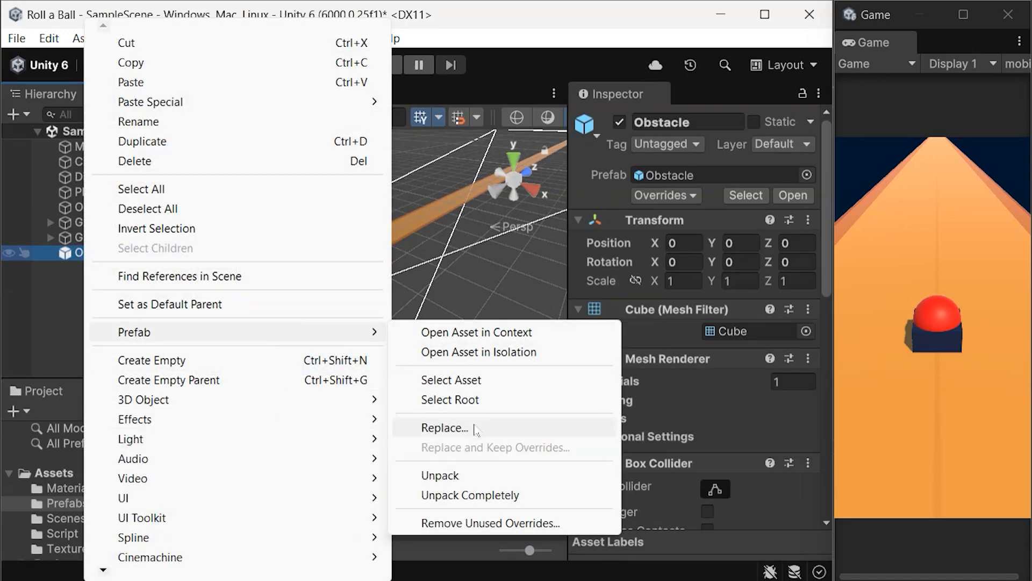
mouse_move(470, 495)
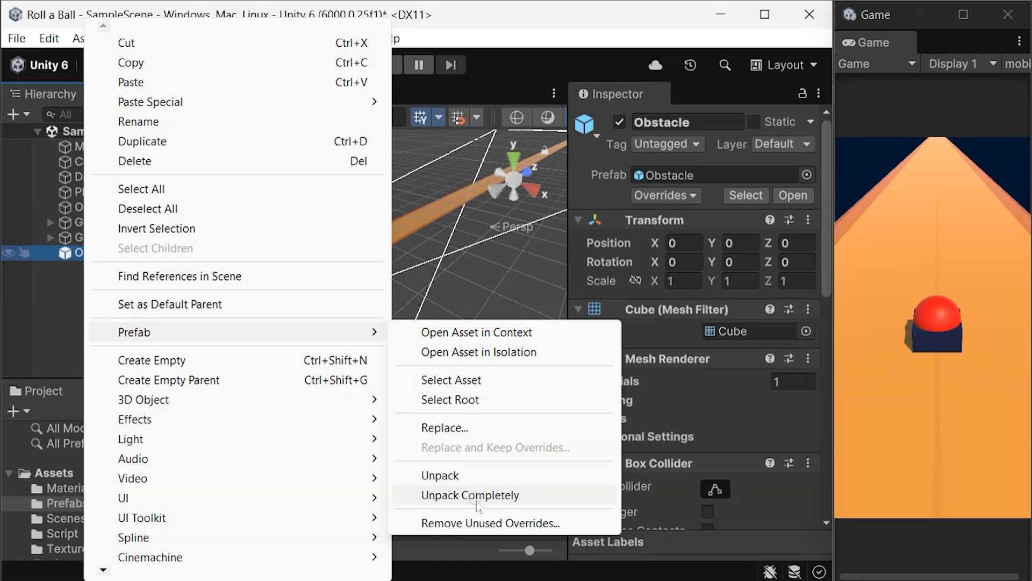
click(470, 495)
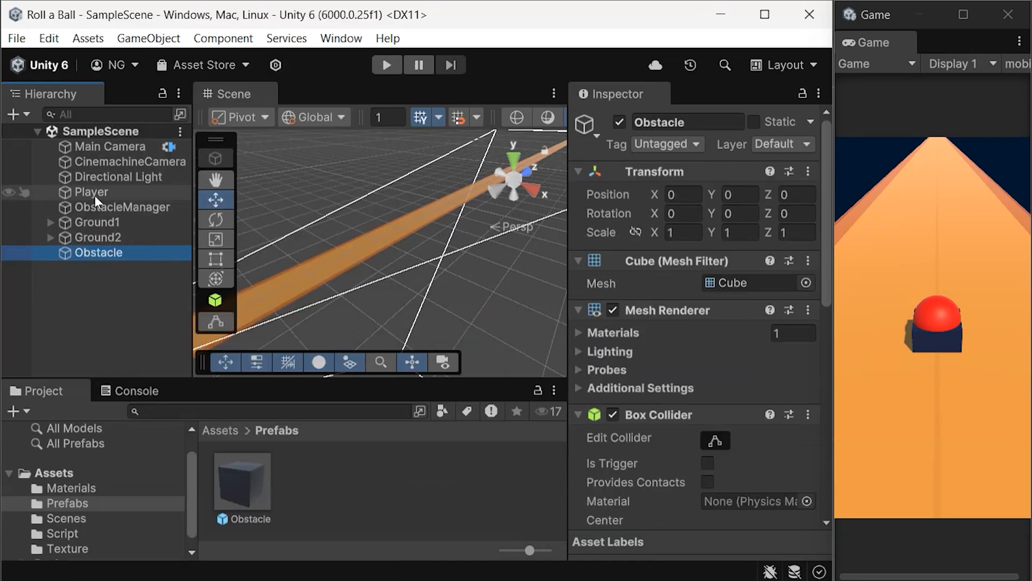
click(90, 191)
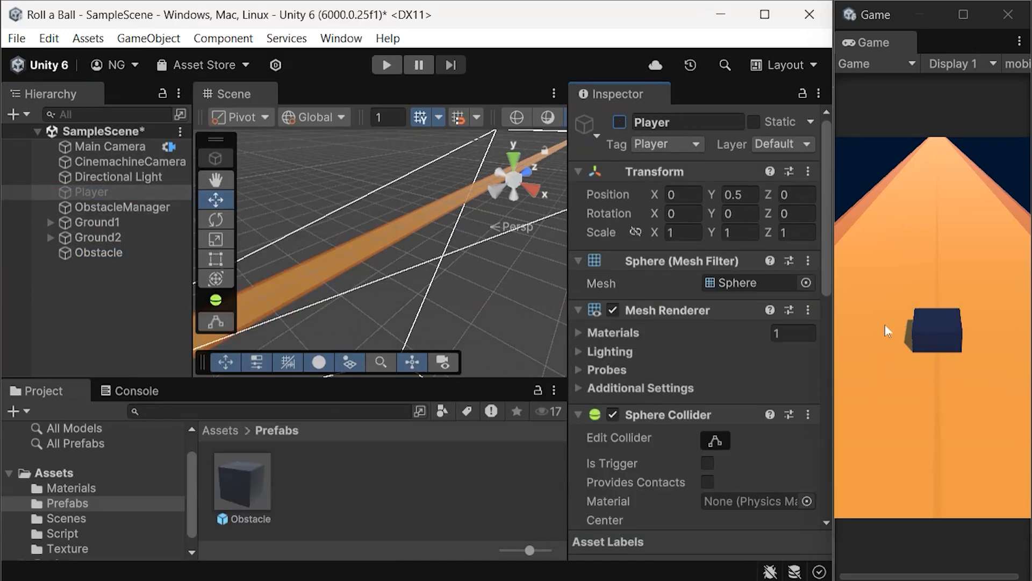
click(99, 252)
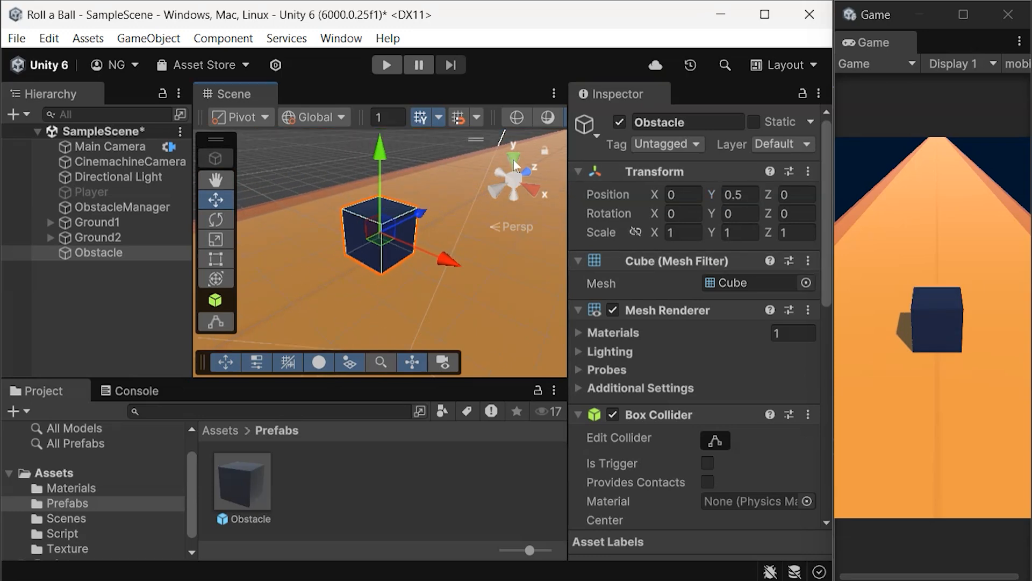
Create an empty T parent and duplicate Obstacle cubes under it into a T shape, one at -2.1
click(513, 158)
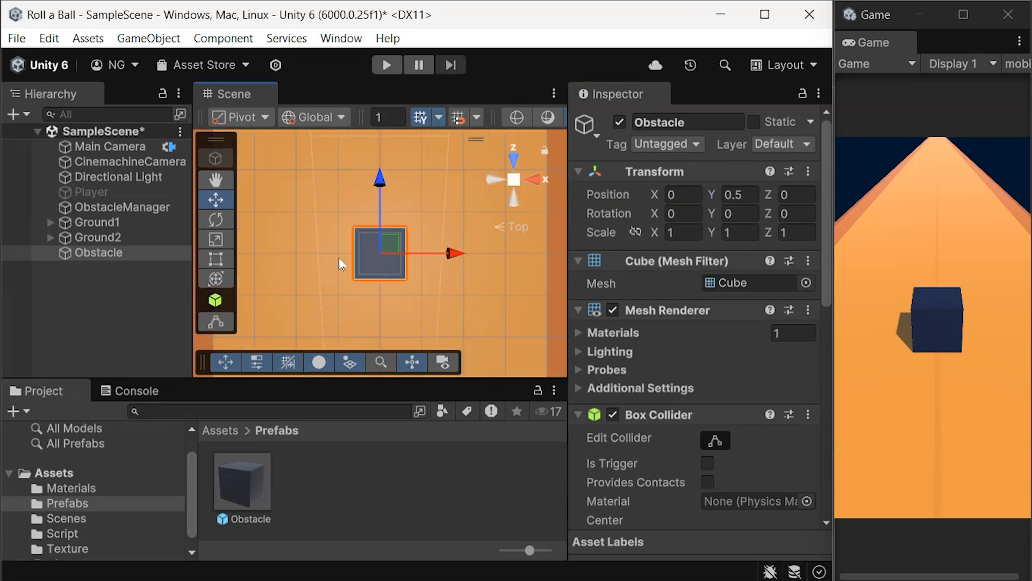
click(97, 279)
text(T)
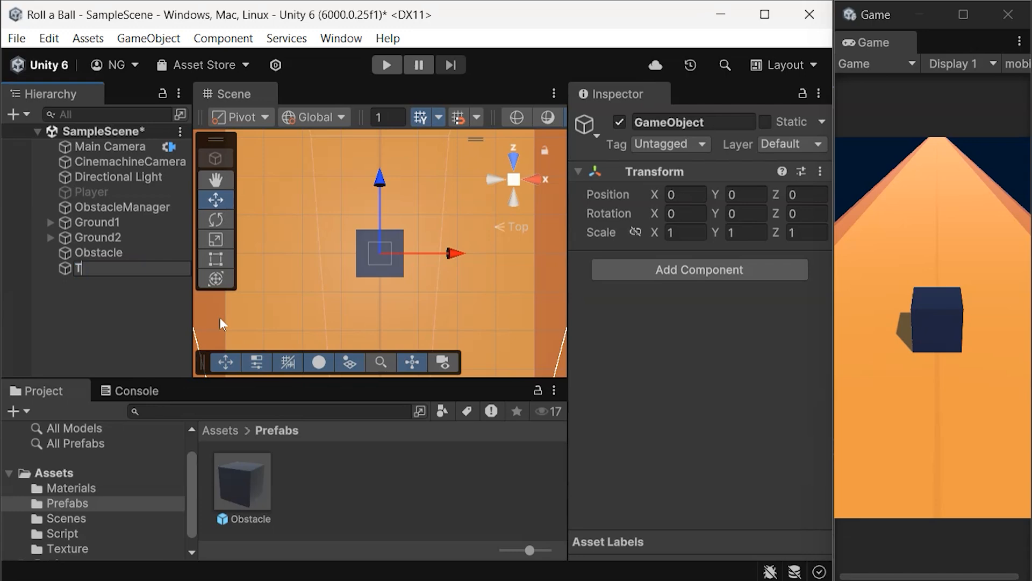
click(103, 252)
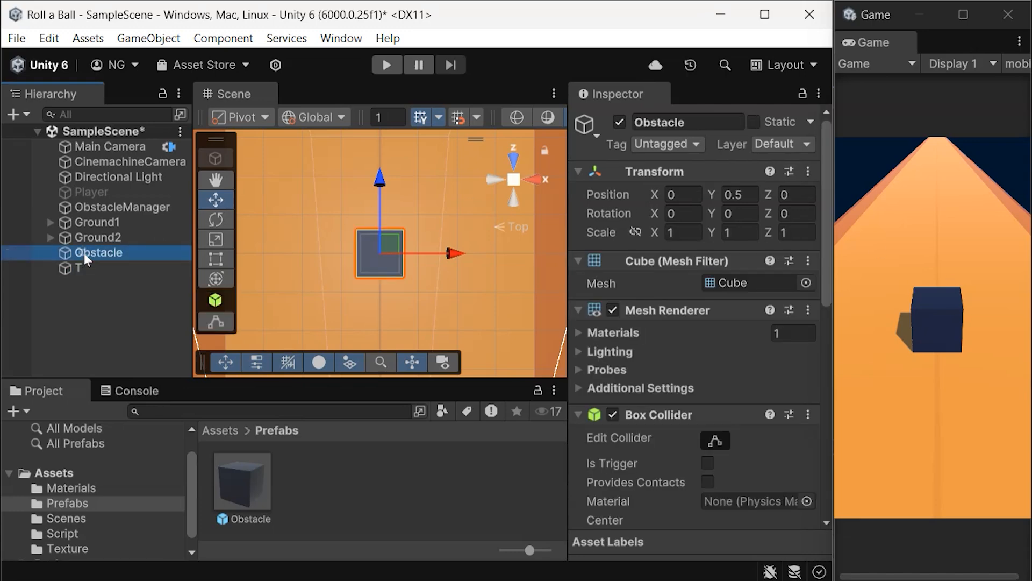
key(ctrl+v)
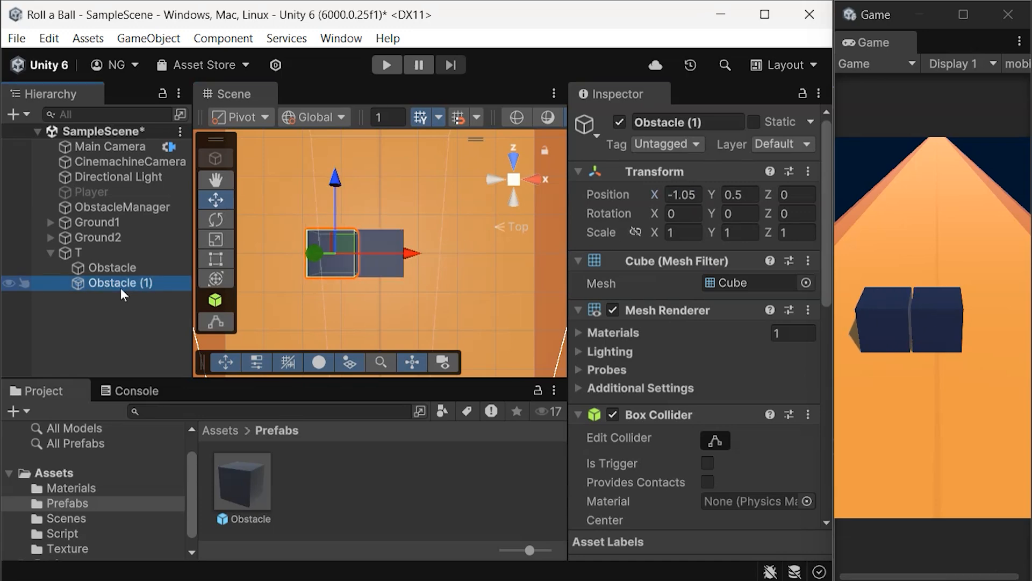
key(ctrl+v)
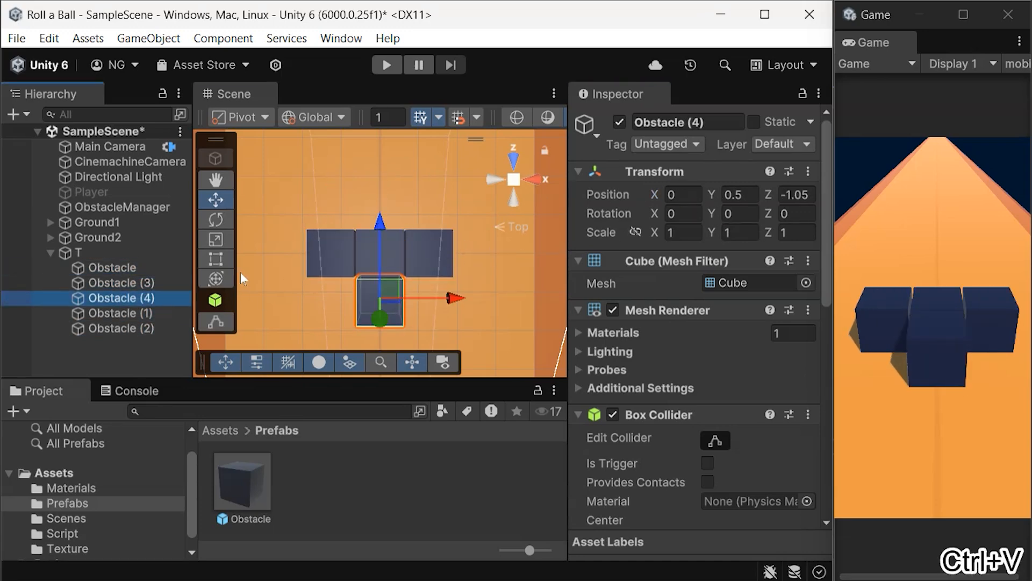
text(-2.1)
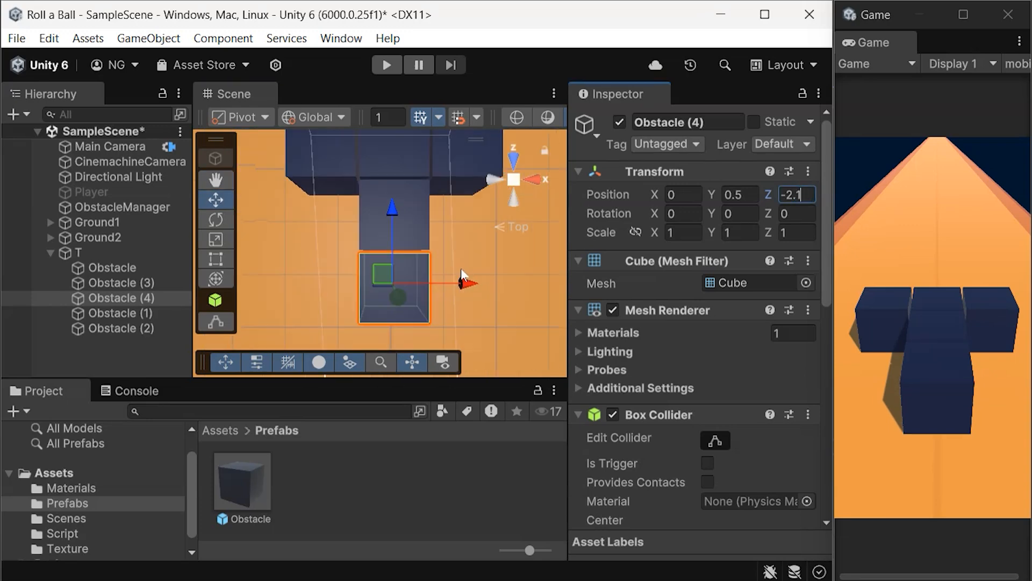
Save the T parent as a prefab in the Prefabs folder
click(87, 283)
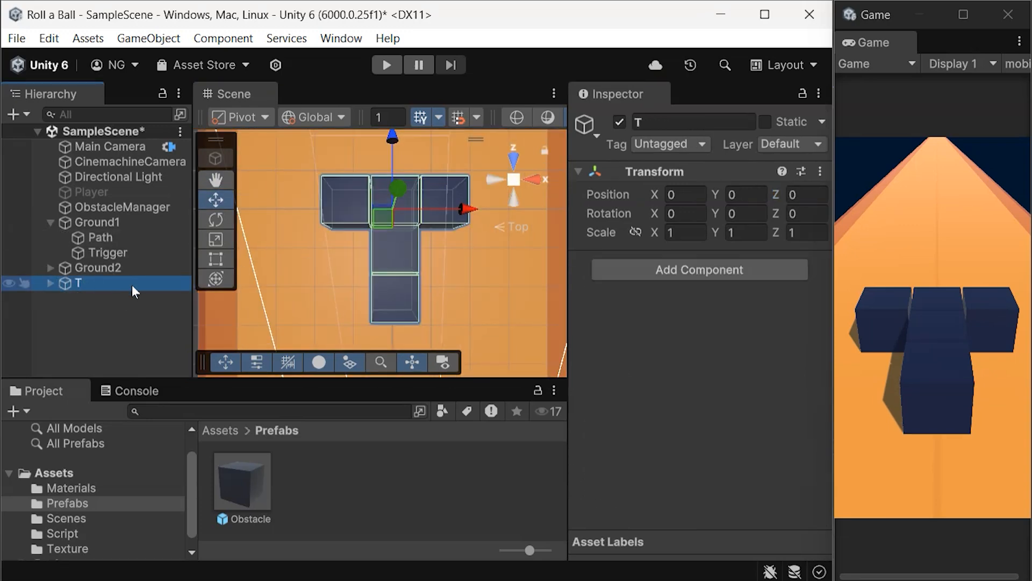
key(ctrl+s)
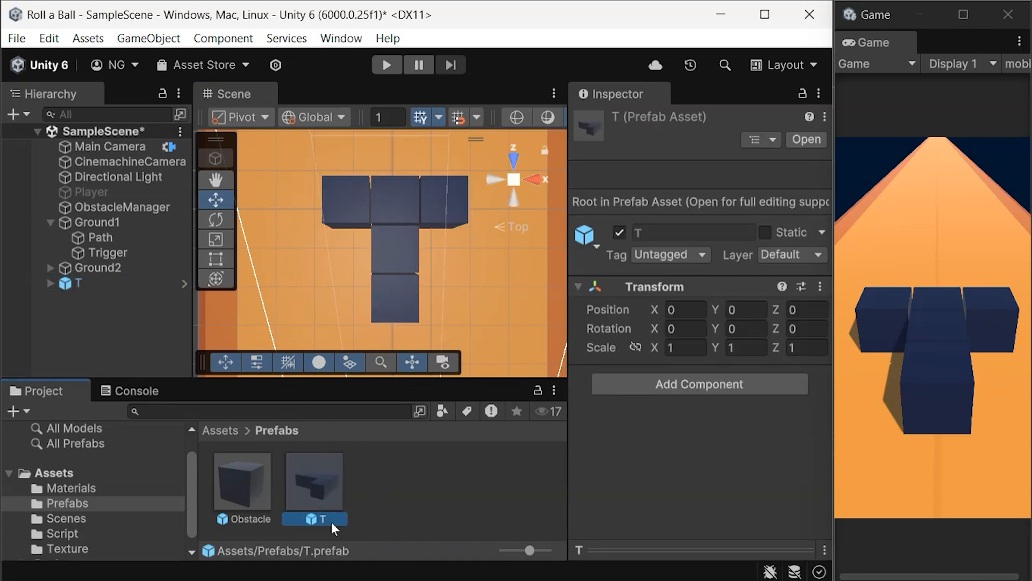
mouse_move(86, 284)
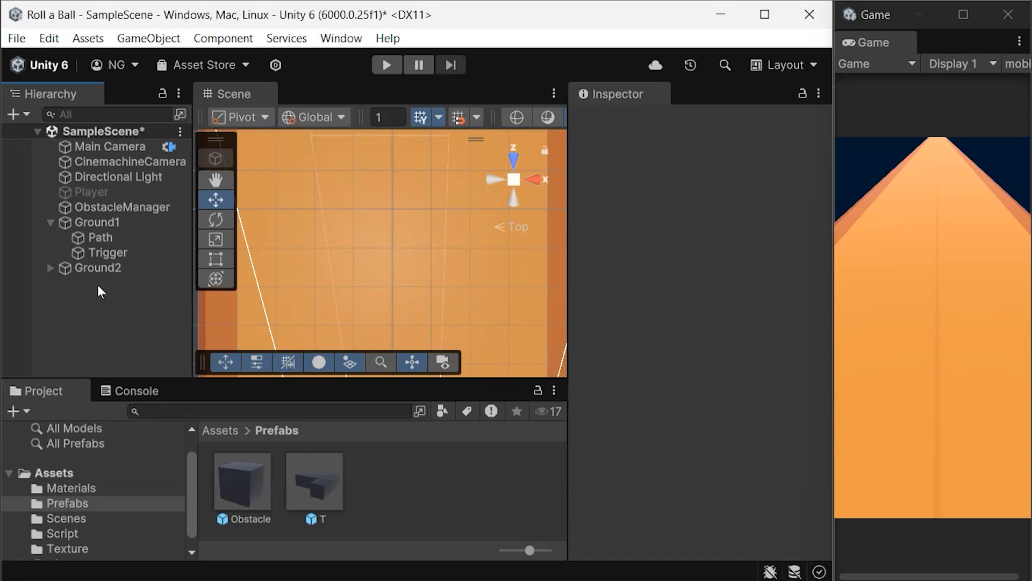
Create an empty O at the origin, build the four-cube square, save it to Prefabs and create empty L
right_click(86, 282)
text(O)
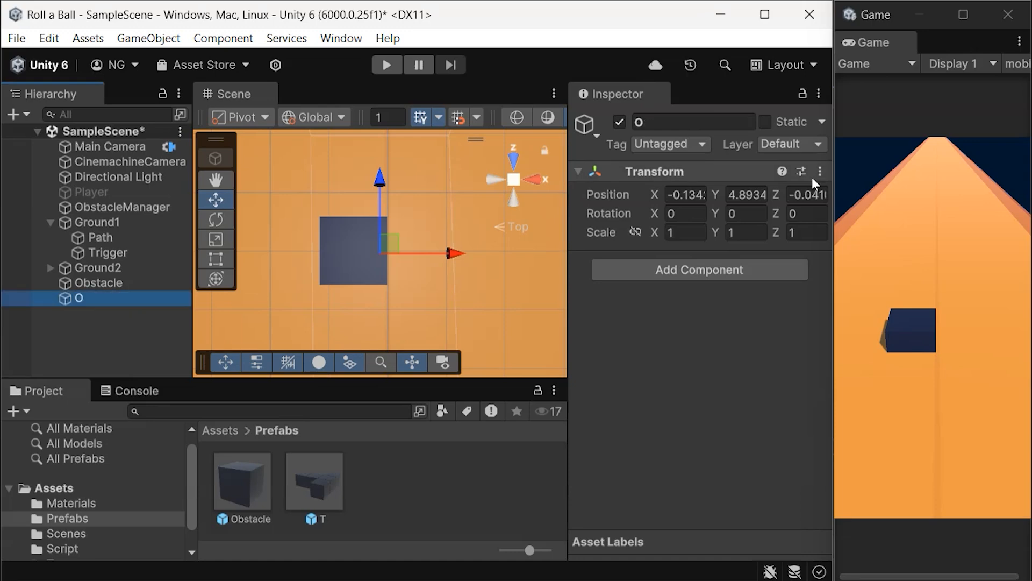
click(119, 313)
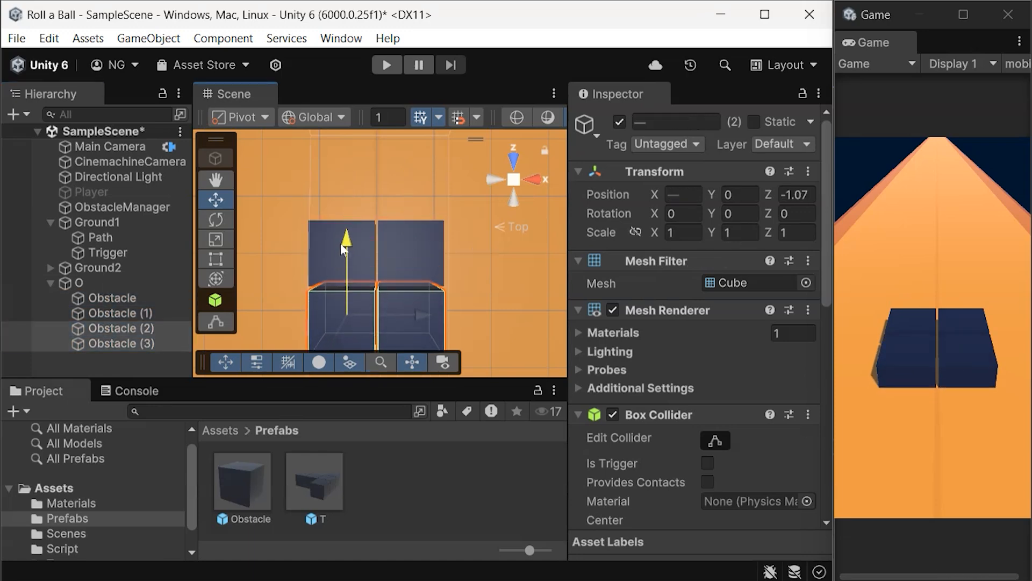
click(100, 236)
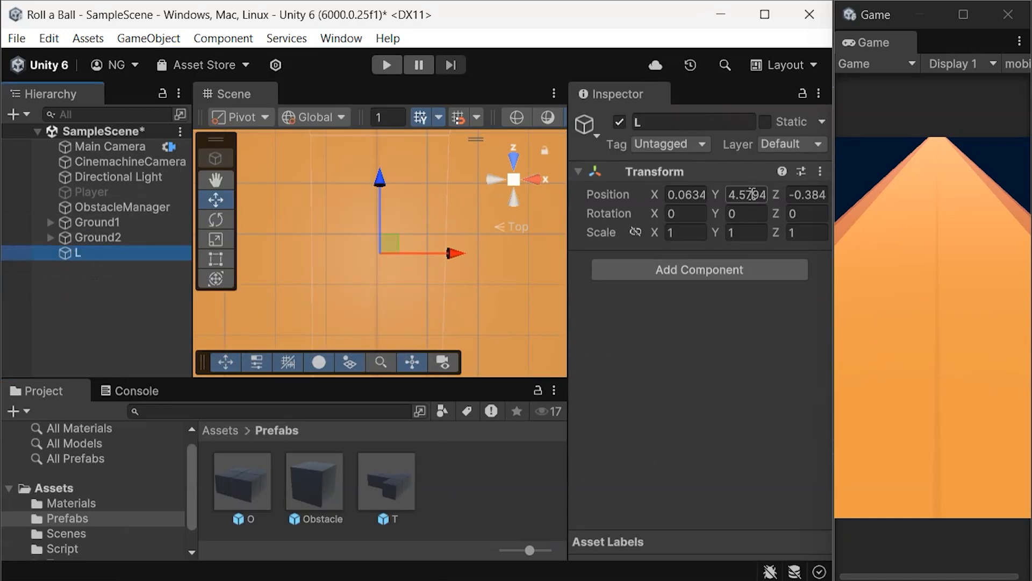
Reset L to the origin, paste Obstacle cubes into an L shape, save it to Prefabs and create a new empty
click(99, 268)
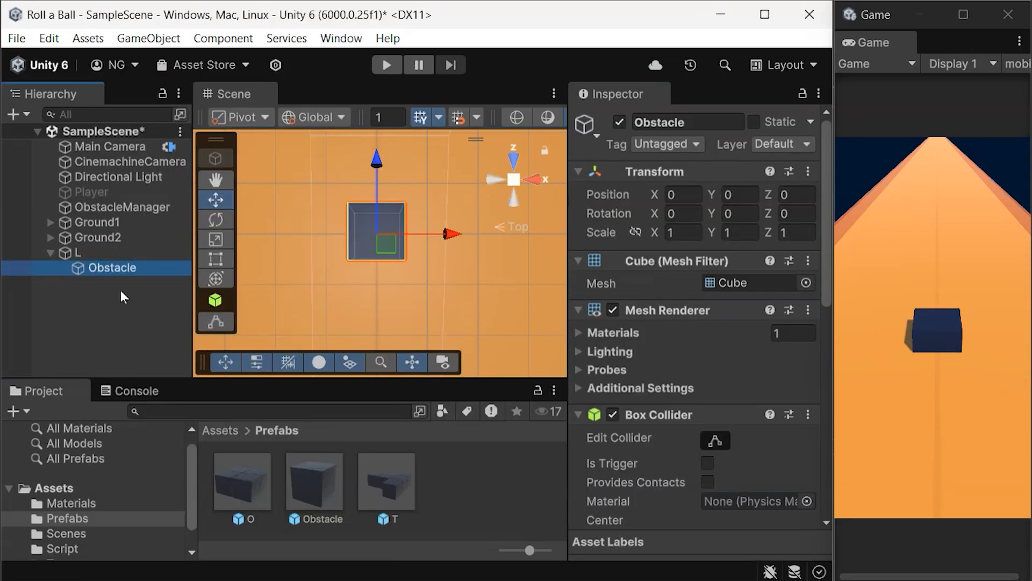
key(ctrl+v)
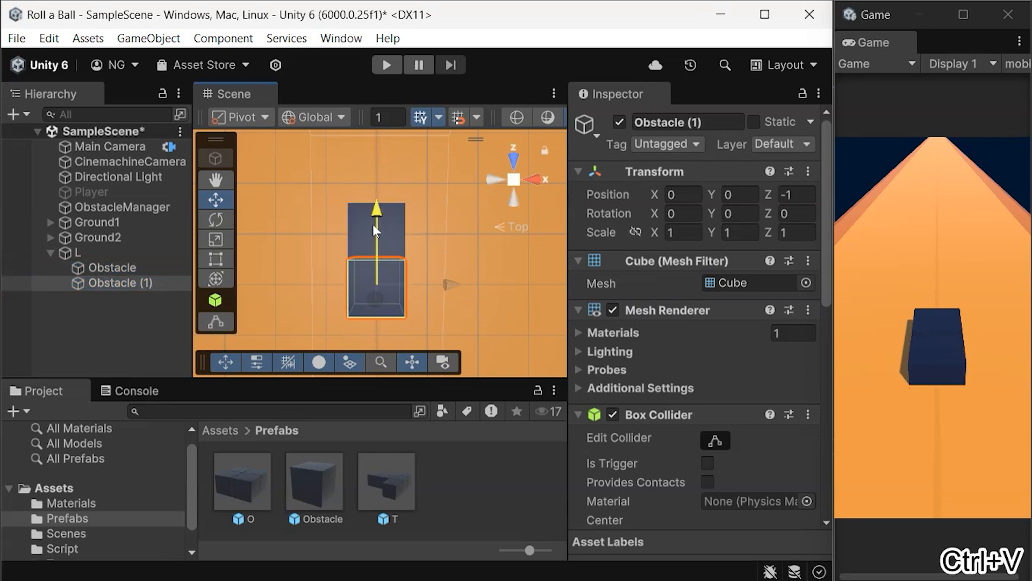
key(ctrl+v)
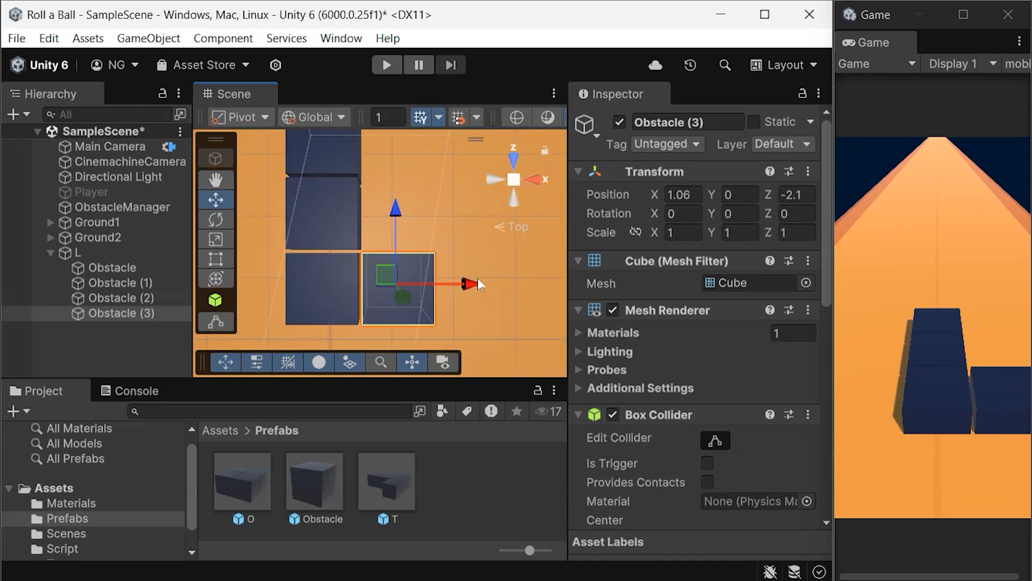
click(79, 252)
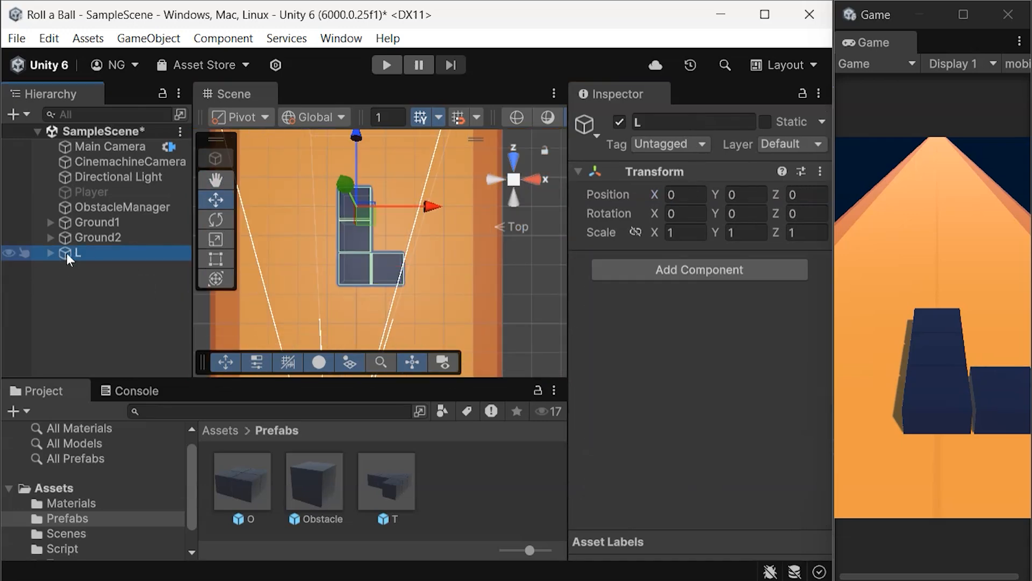
right_click(65, 251)
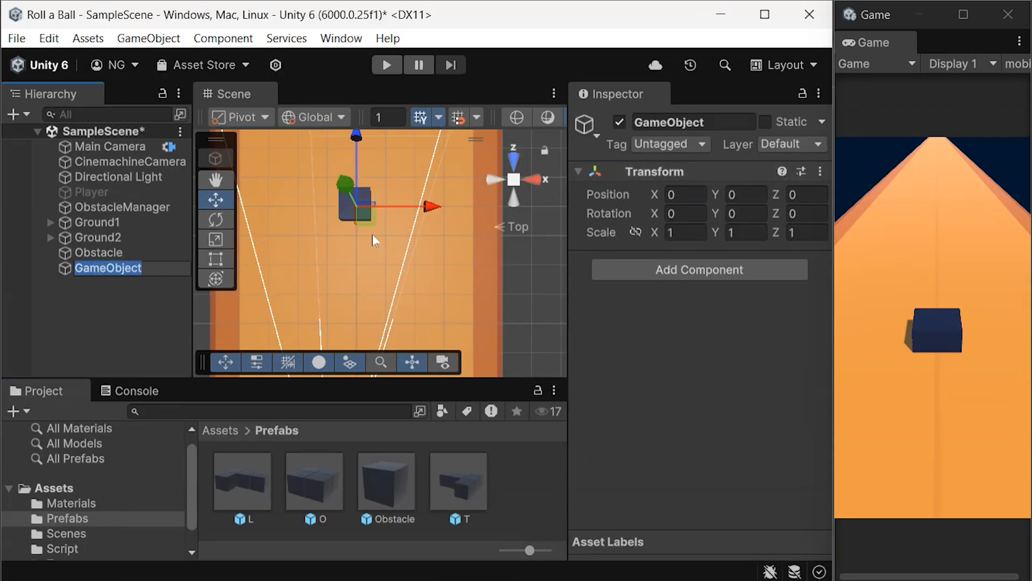
Rename the empty to Z, duplicate Obstacle cubes under it into a Z shape and save it to Prefabs
click(270, 411)
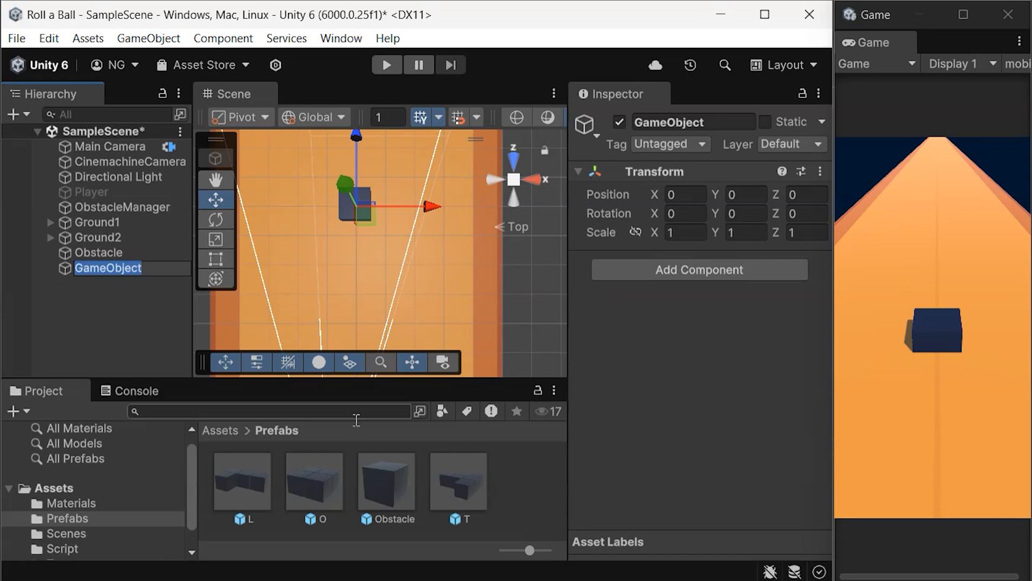
mouse_move(267, 348)
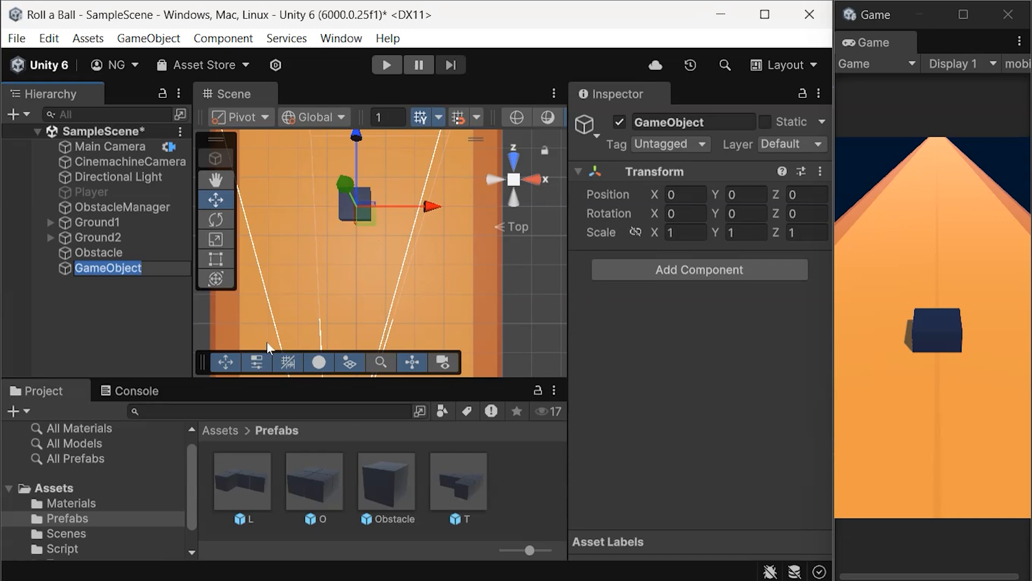
click(100, 251)
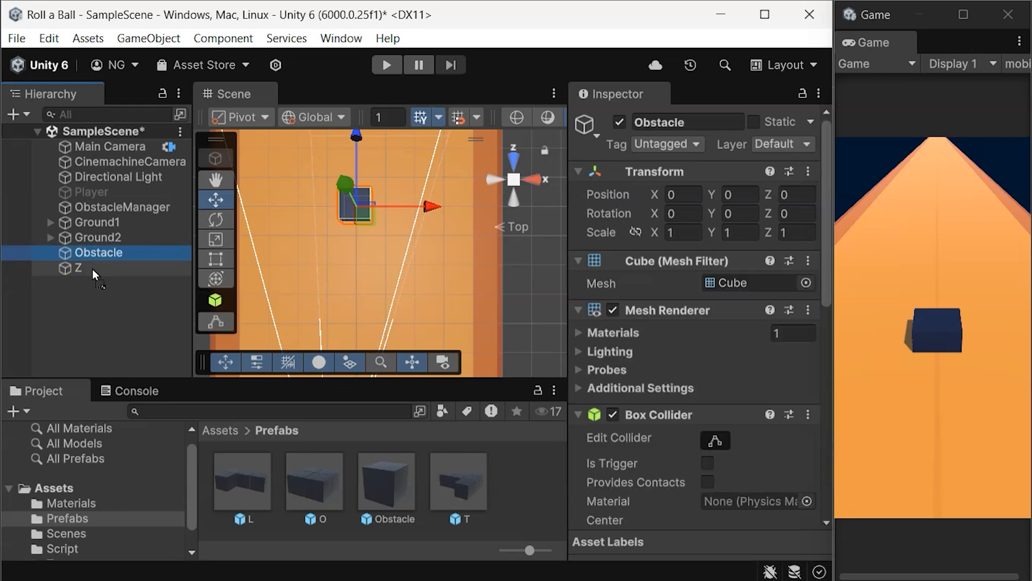
key(ctrl+v)
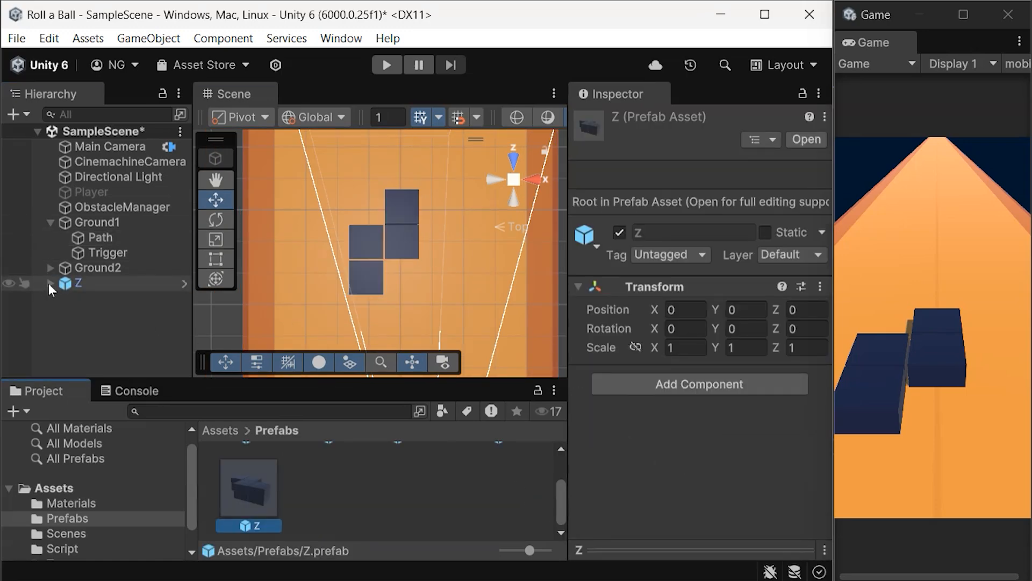
click(97, 283)
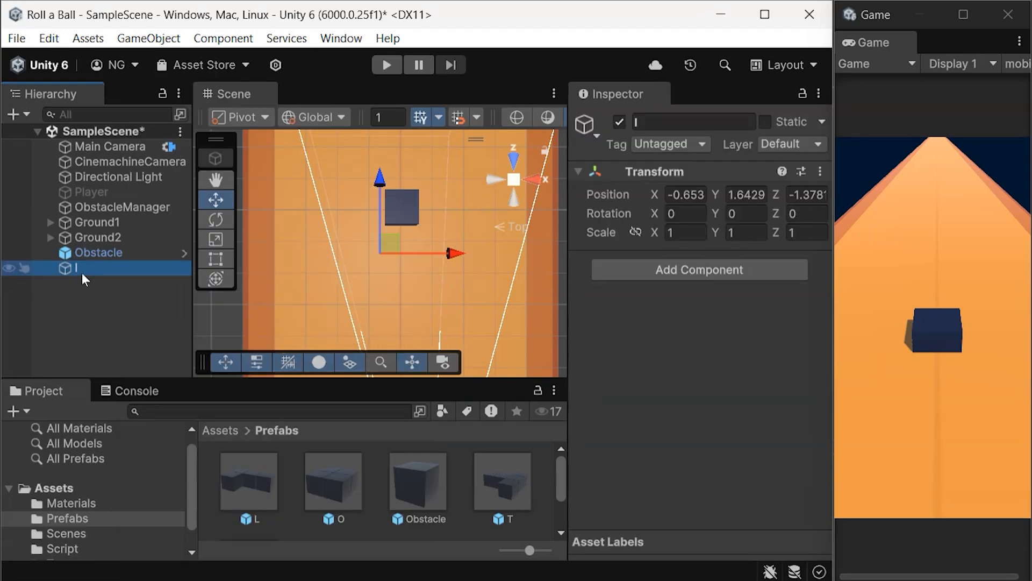
Paste Obstacle cubes into the empty I parent and position the III shape's three bars
right_click(99, 252)
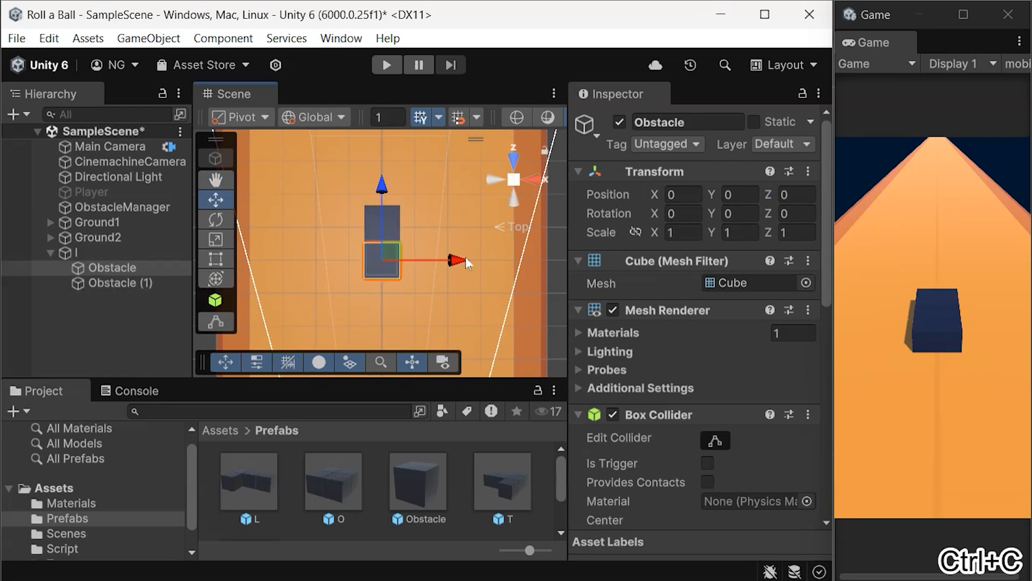
key(ctrl+v)
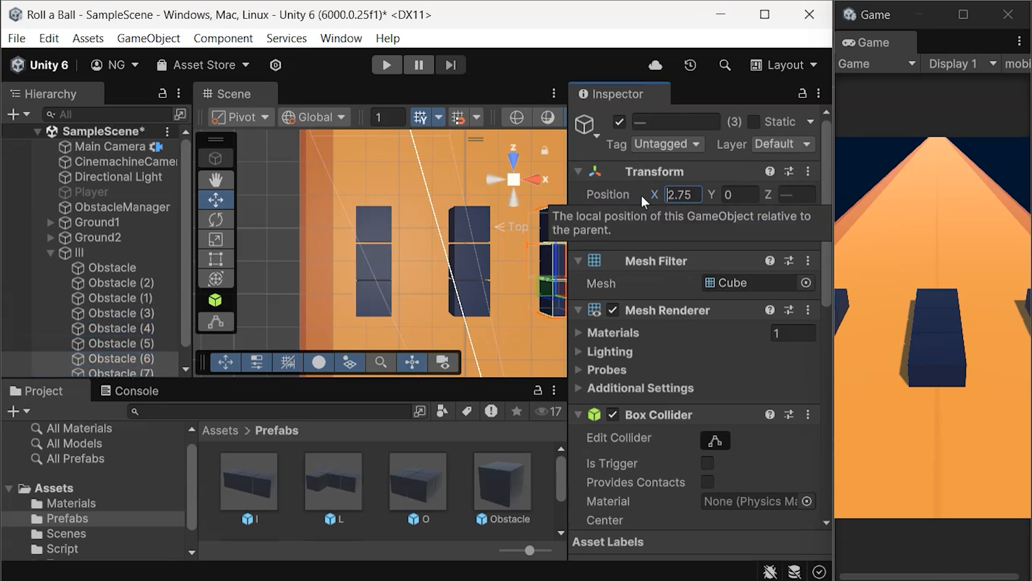
click(78, 232)
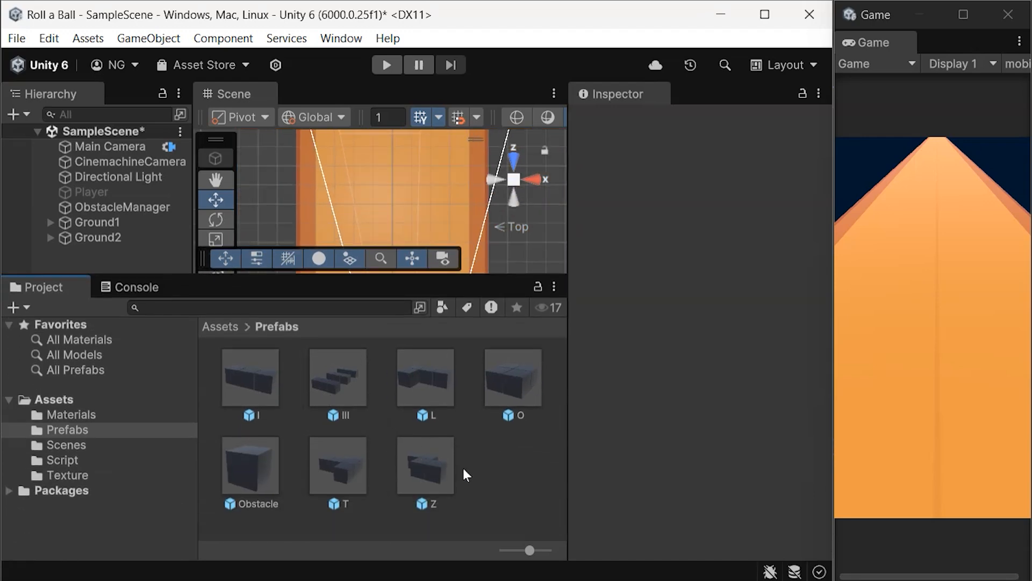
Re-enable the Player ball and open ObstacleGenerator from the Script folder in Visual Studio
click(250, 378)
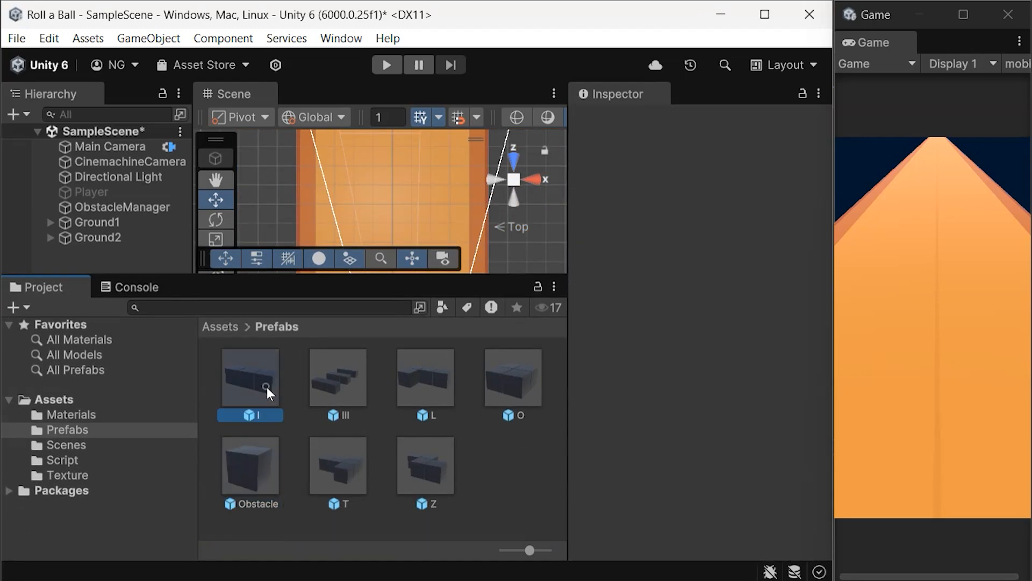
click(95, 191)
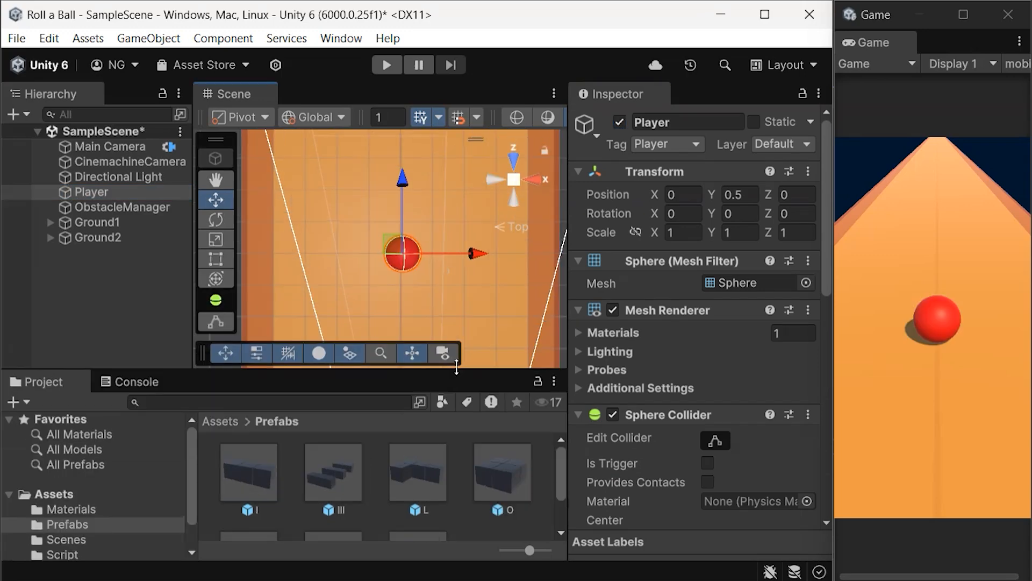
click(63, 524)
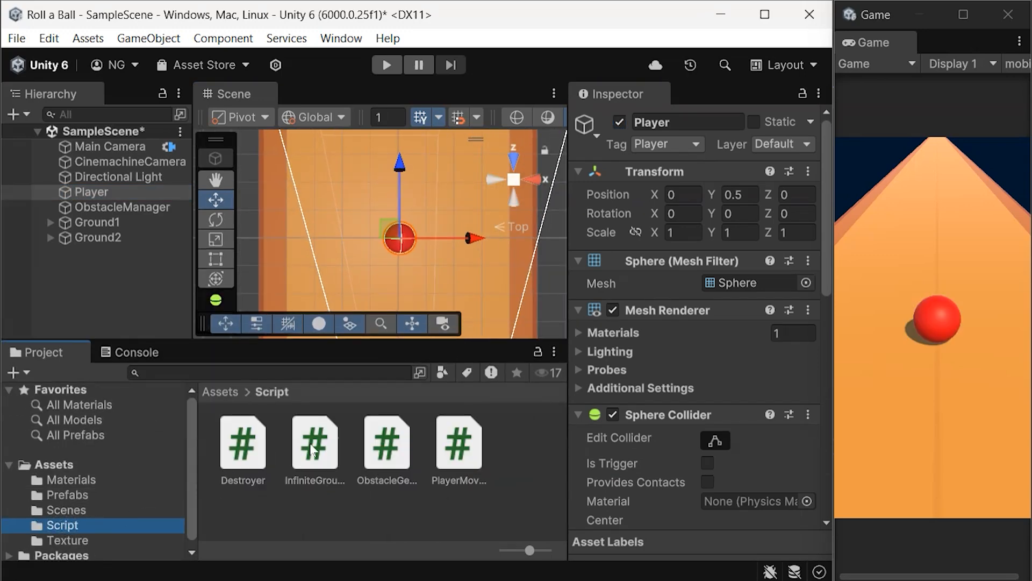
click(386, 444)
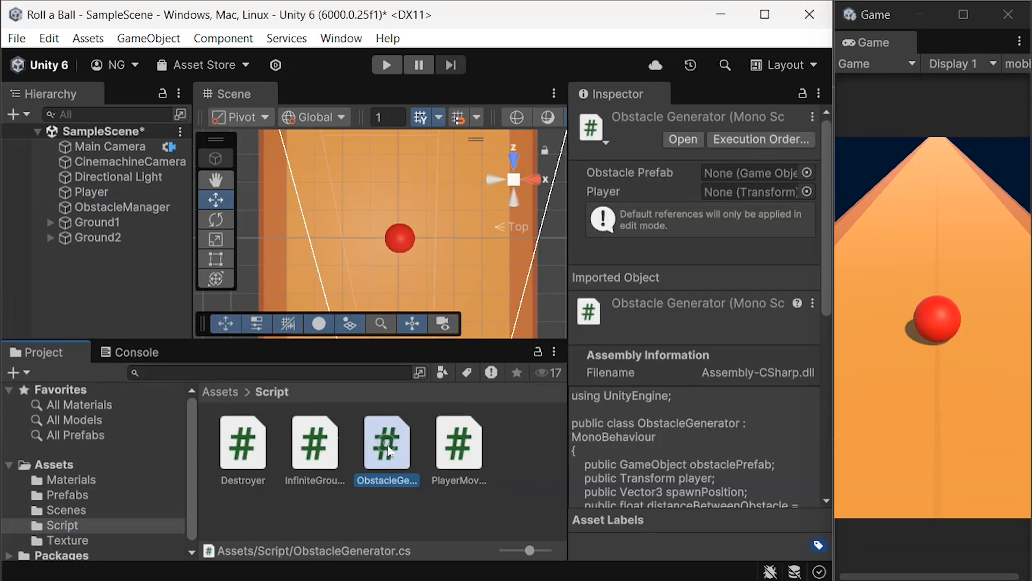
double_click(386, 443)
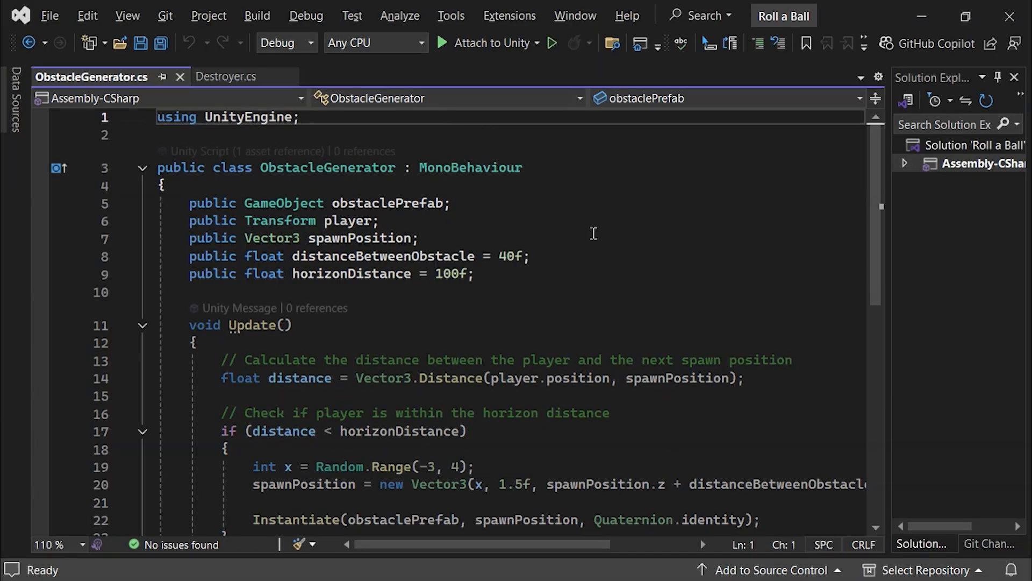
Rewrite ObstacleGenerator with a GameObject[] obstaclePrefabs array, 15f spacing, 200f horizon and a random prefab pick, then save
text([])
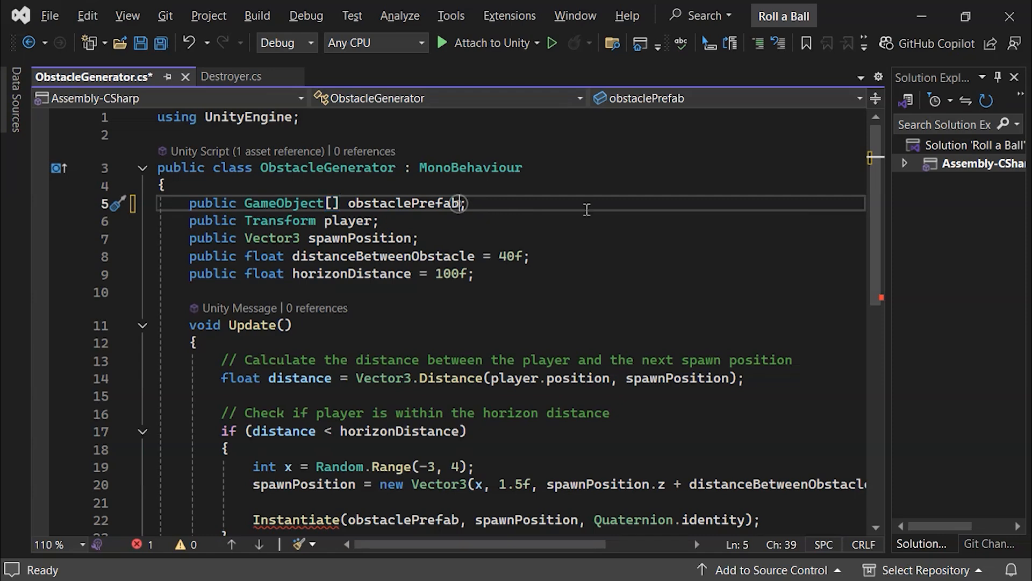
text(s)
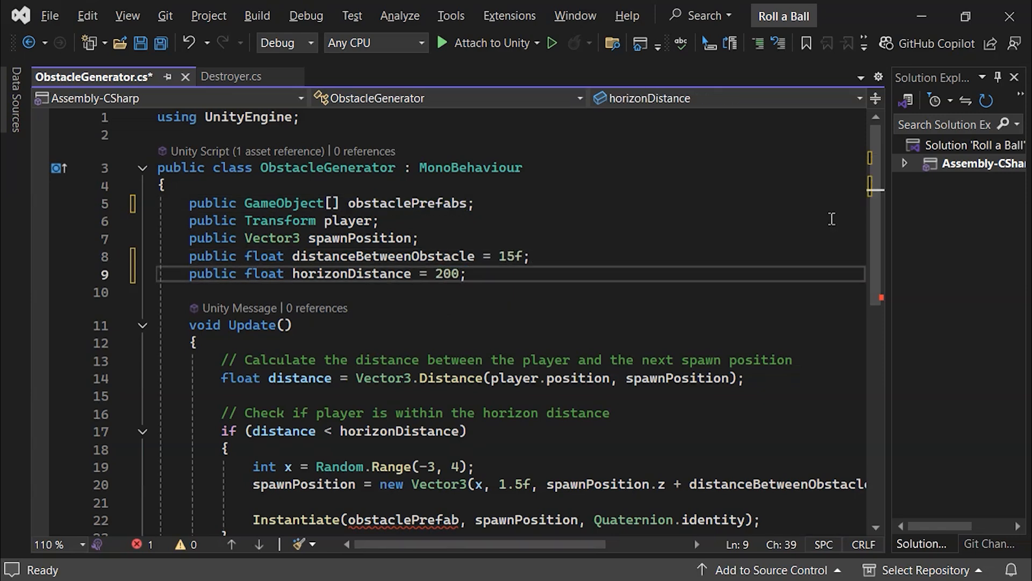
text(f)
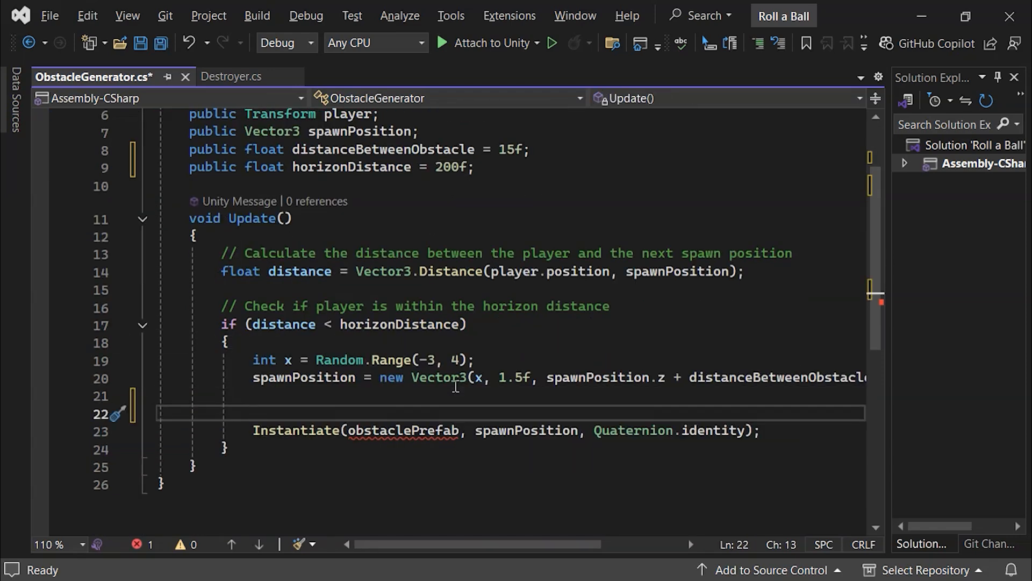
text(// Randomly select the prefab or obstacle shape)
text(GameObject obstaclePrefab = obstaclePrefabs[Random.Range(0, obstaclePrefabs.Length)];)
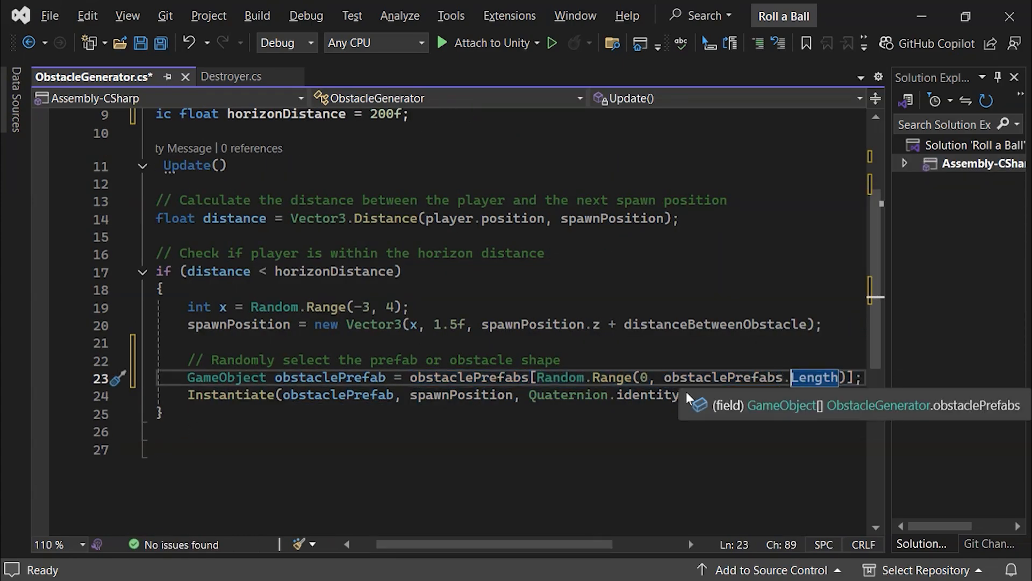
key(ctrl+s)
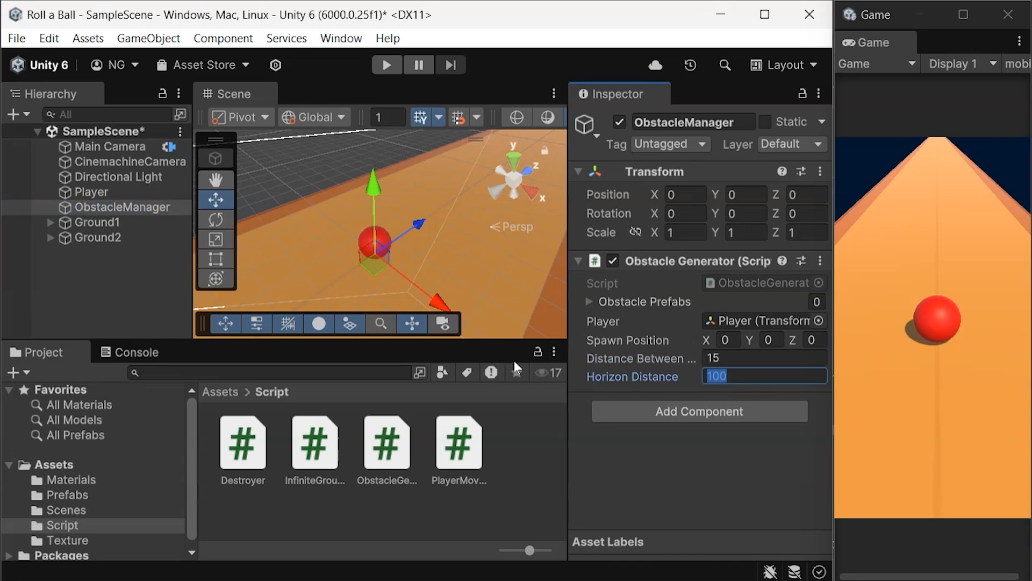
Set Horizon Distance to 200, fill Obstacle Prefabs with the seven shape prefabs, and start the game
text(200)
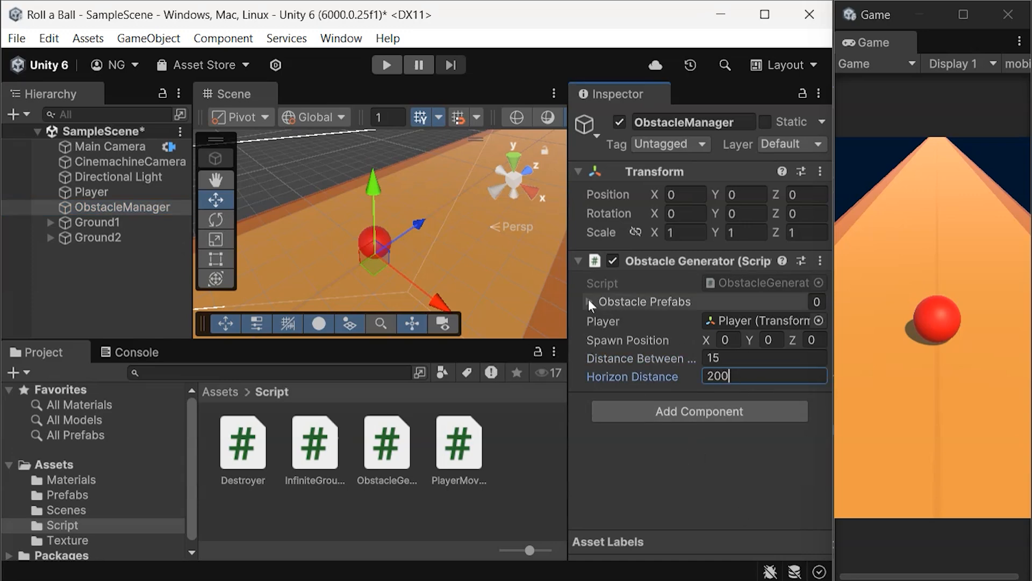
click(65, 495)
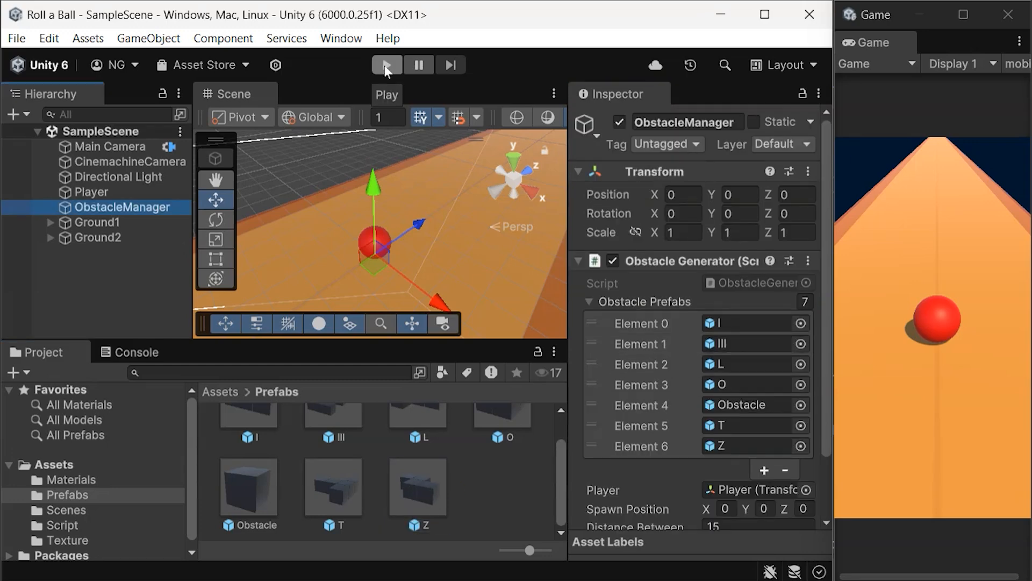
click(386, 64)
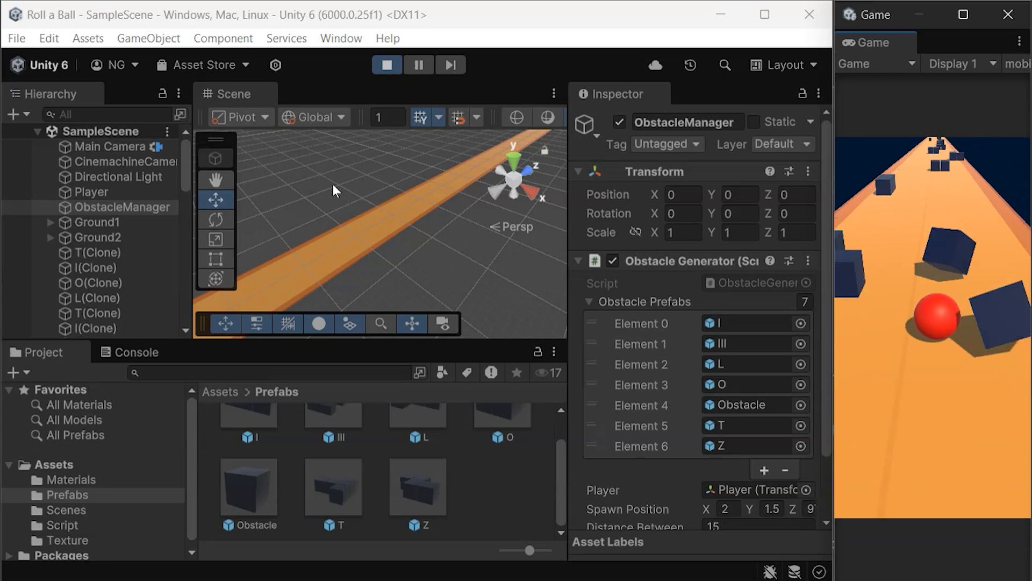
Check spawned O and T shape clones in the Hierarchy during the run, then stop play mode
click(122, 206)
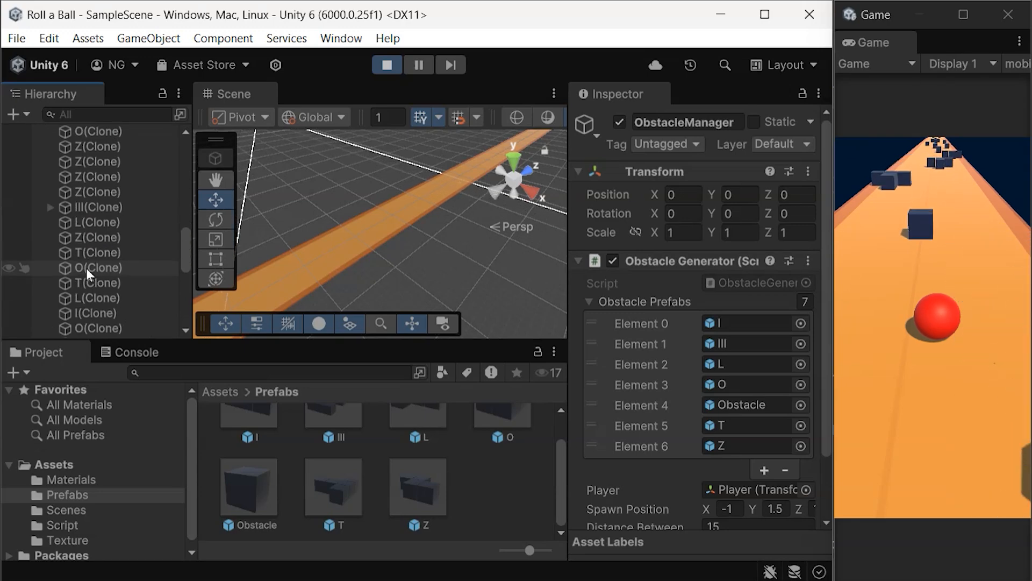
click(98, 270)
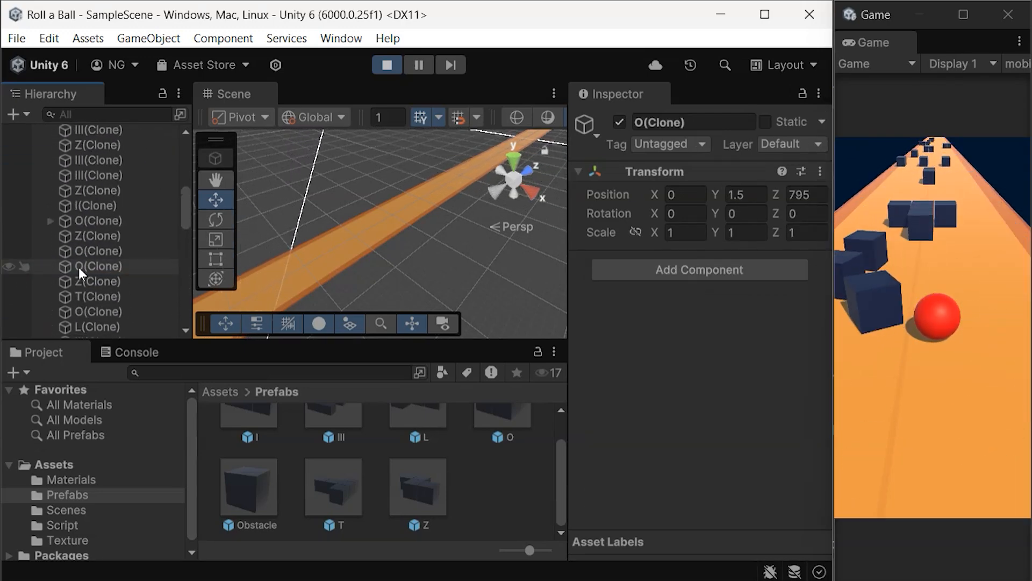
click(99, 179)
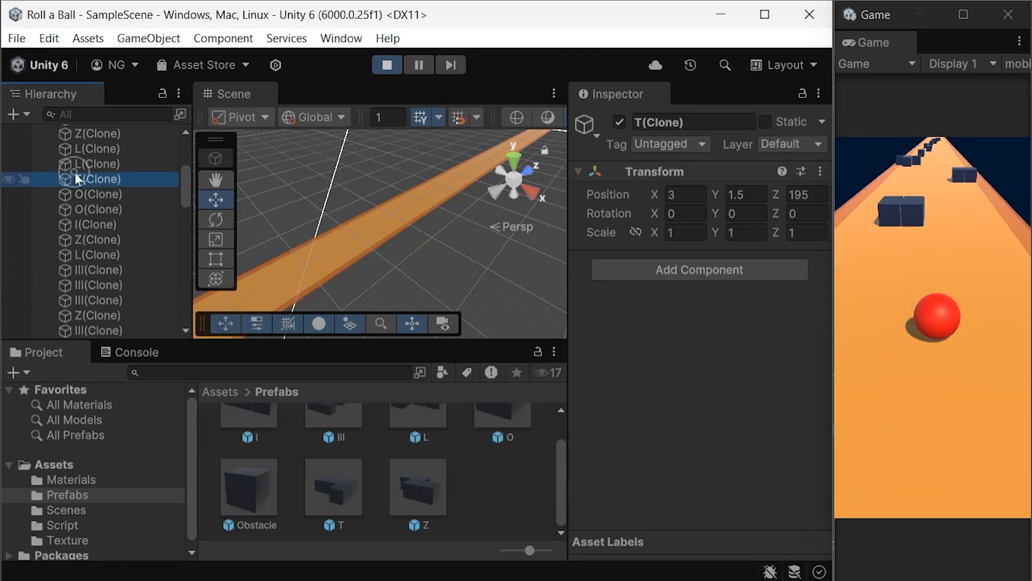
scroll(down, 3)
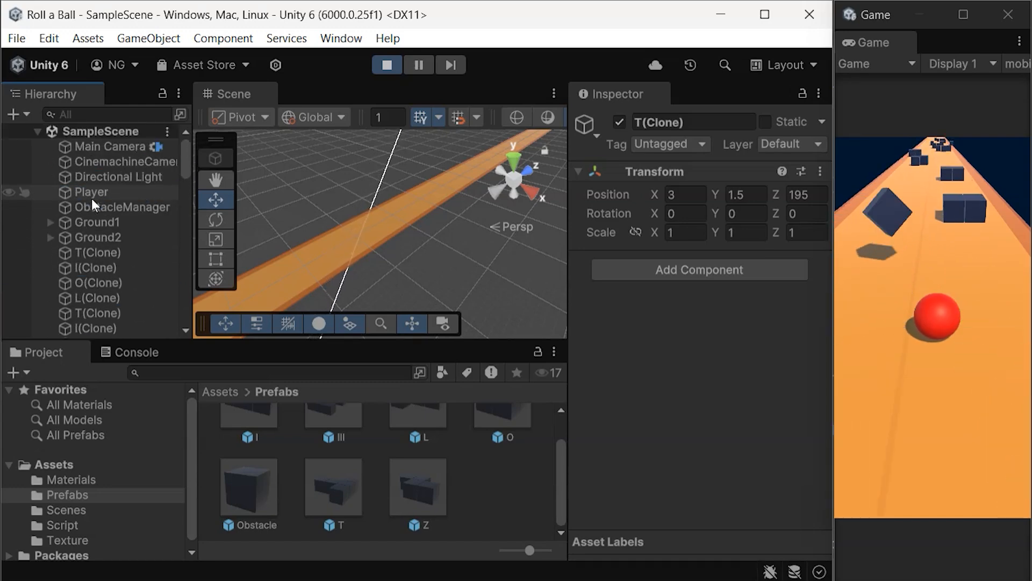
click(387, 64)
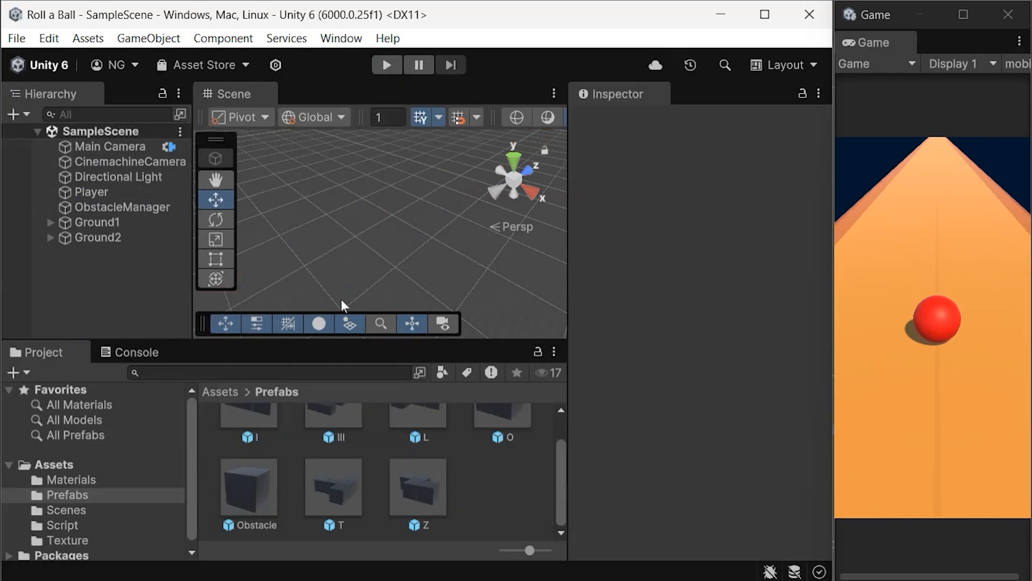
Select the Player ball, then view the I prefab asset showing only a Transform on its root
click(92, 191)
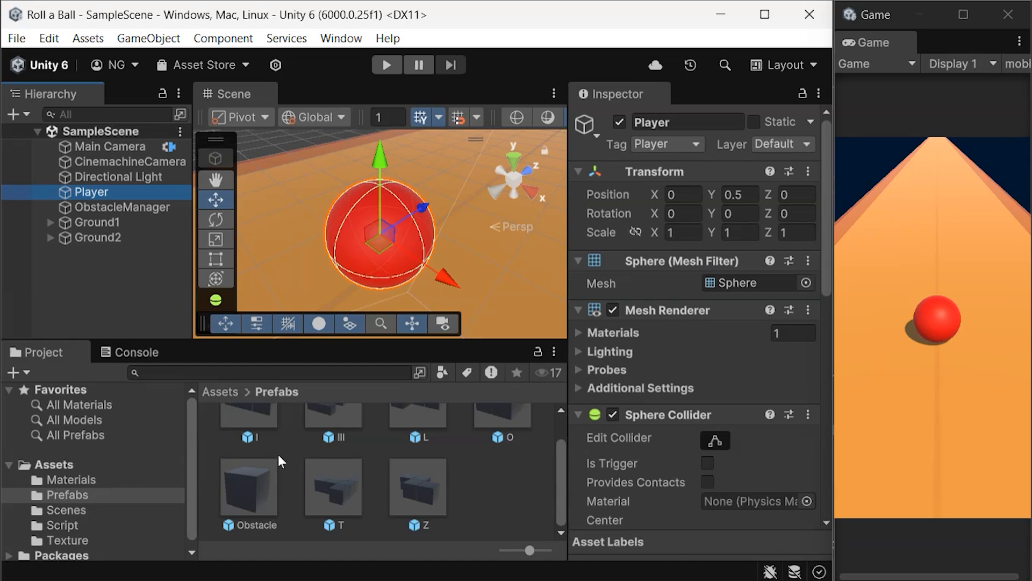
mouse_move(245, 428)
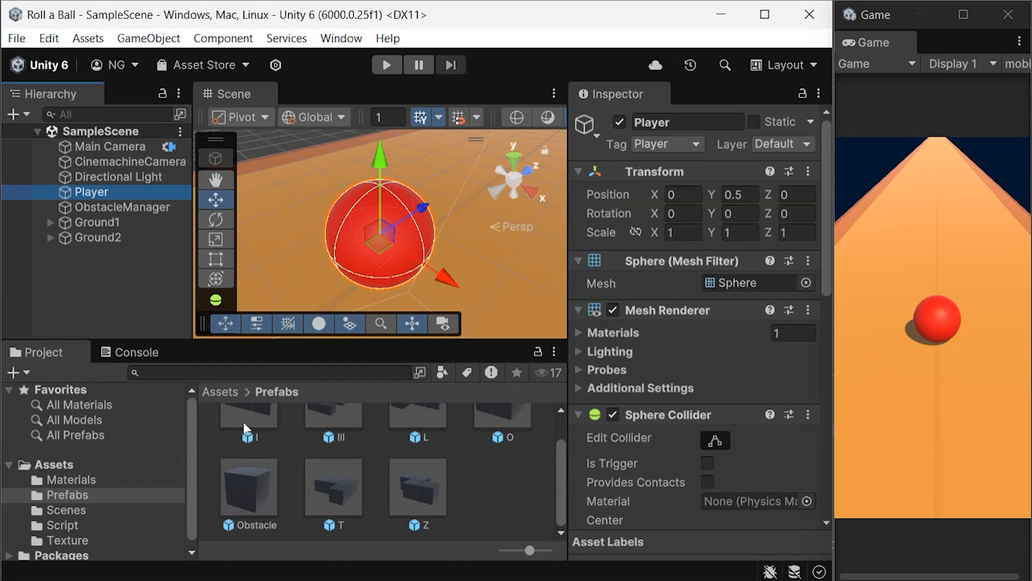
click(249, 441)
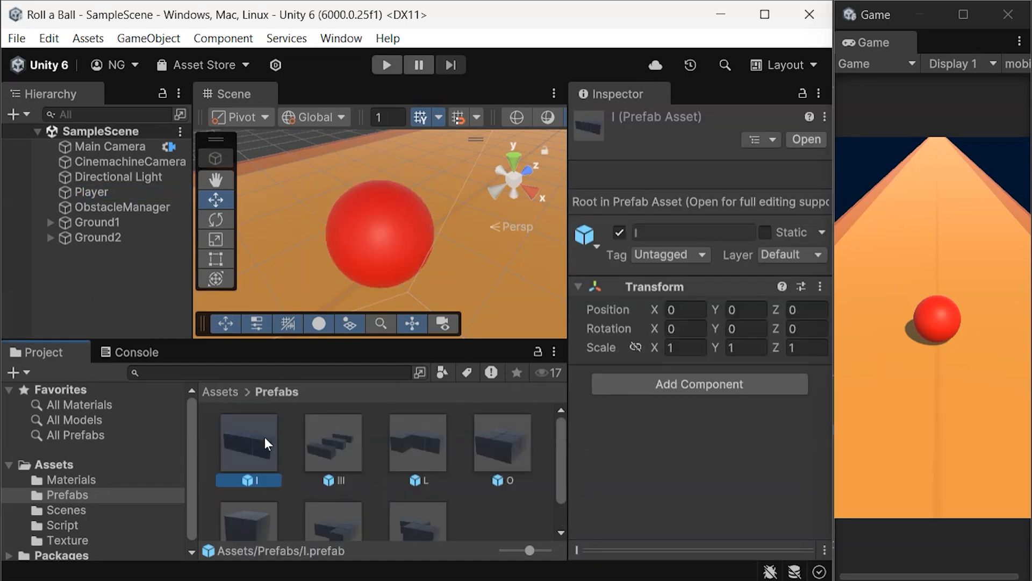
Move the Destroyer script from the I prefab's Obstacle children to its root, save, and open prefab III
double_click(248, 441)
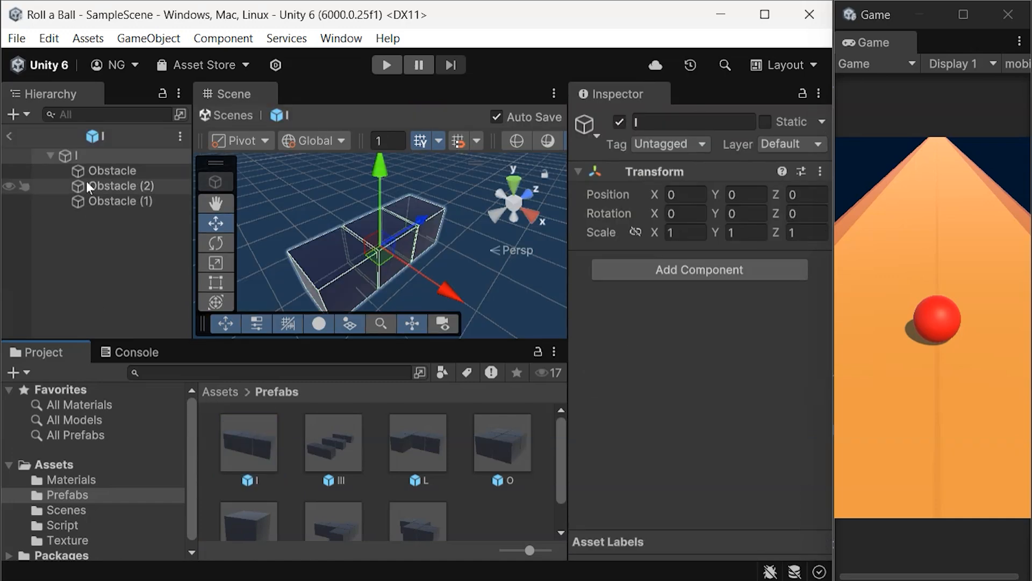
click(114, 171)
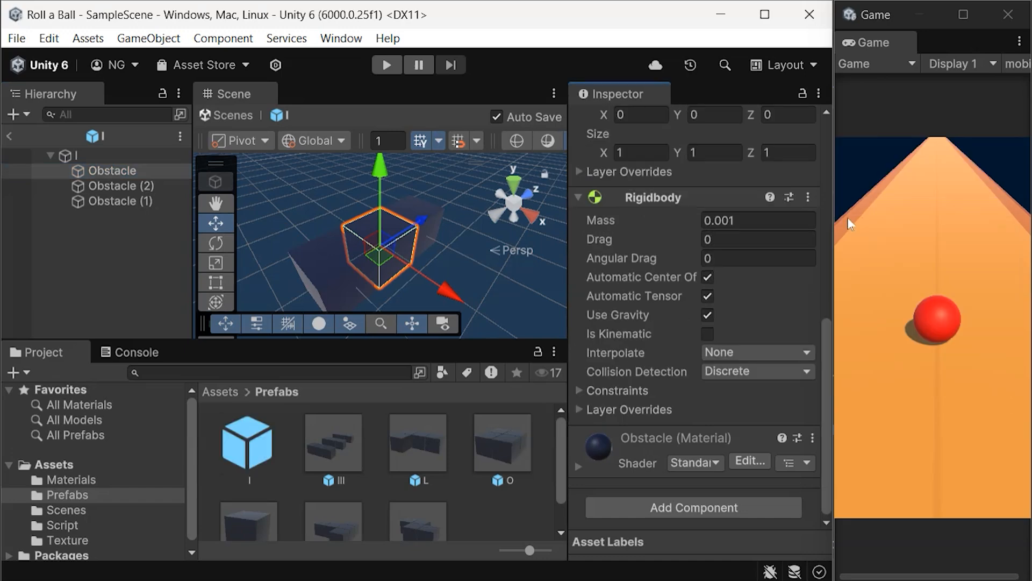
click(122, 186)
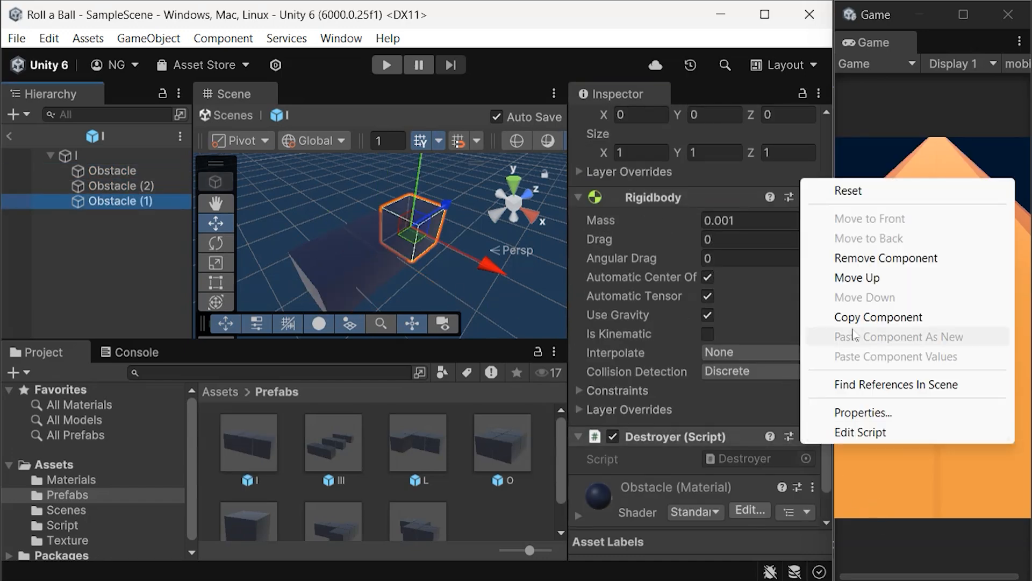
click(77, 156)
text(d)
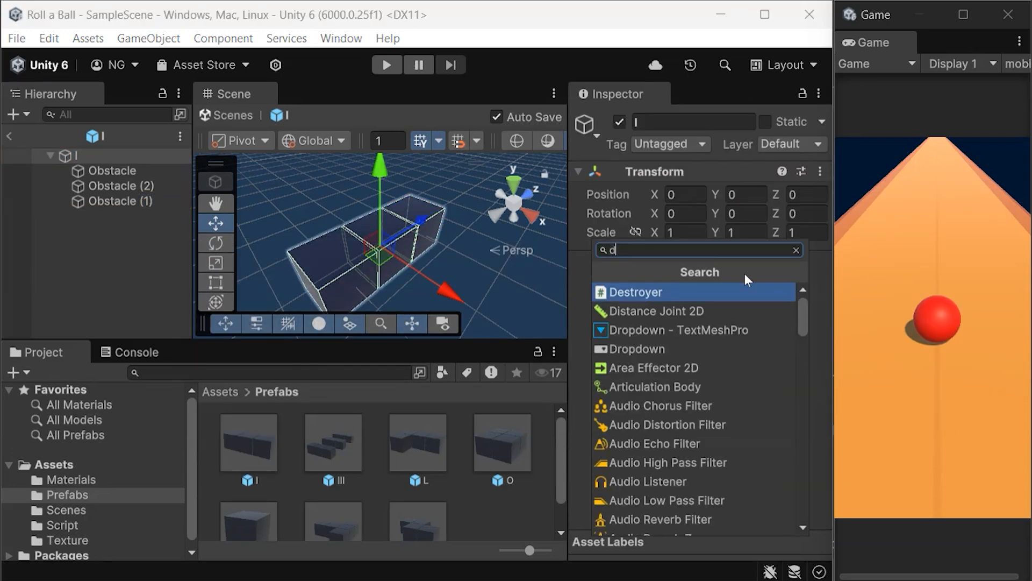
click(640, 291)
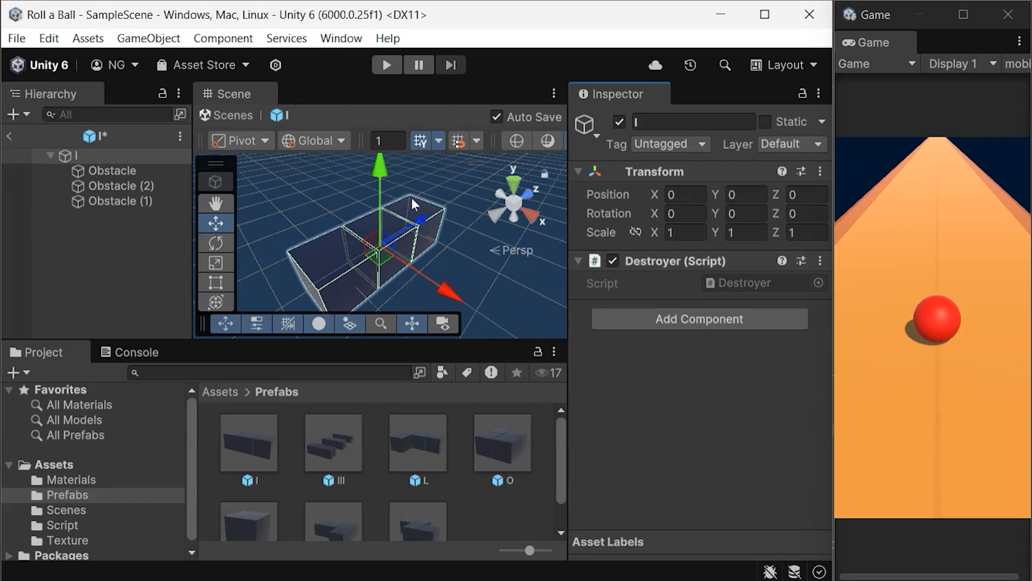
key(ctrl+s)
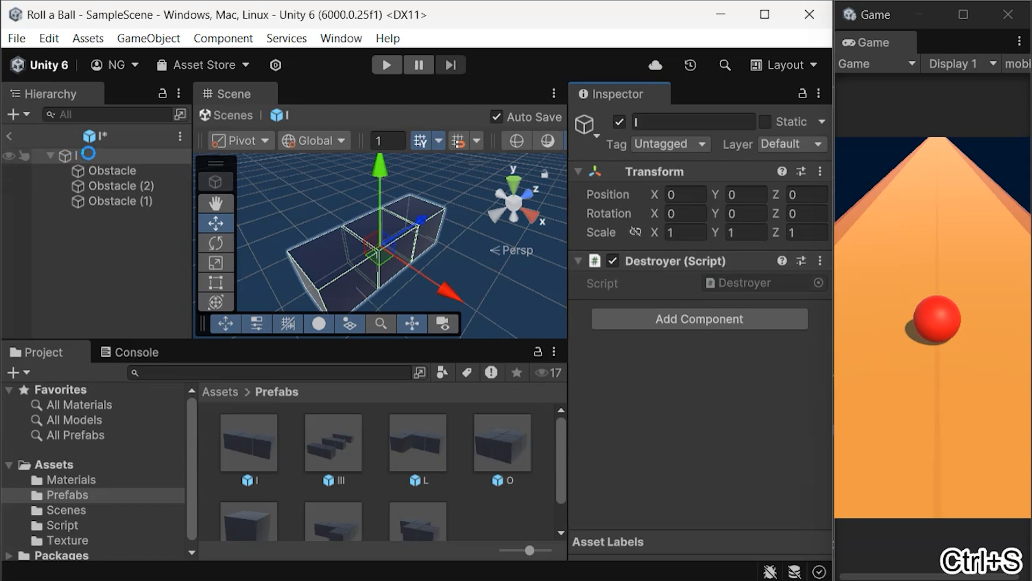
click(114, 170)
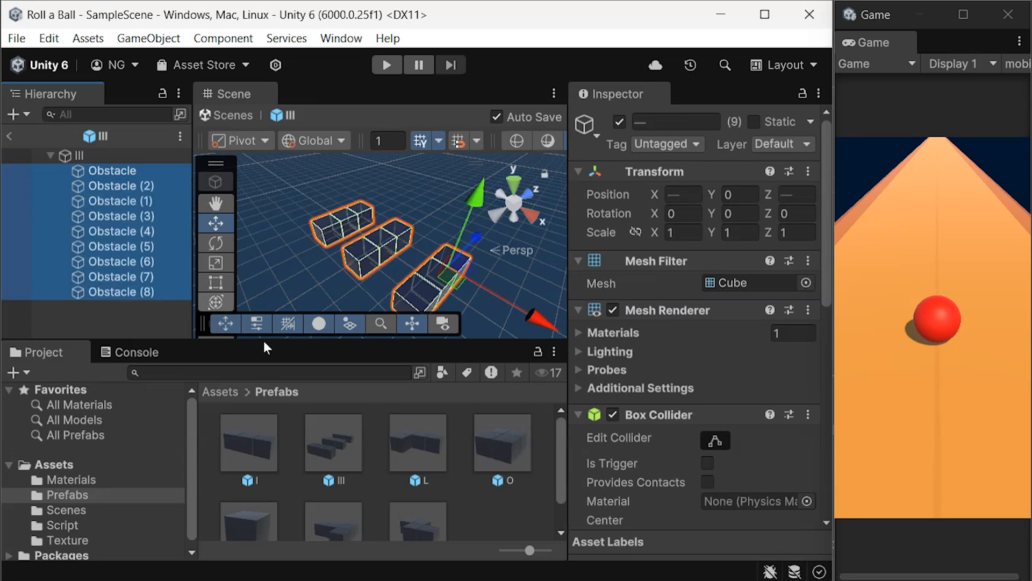
Remove Destroyer from the III prefab's obstacles and attach it to the III root
scroll(down, 3)
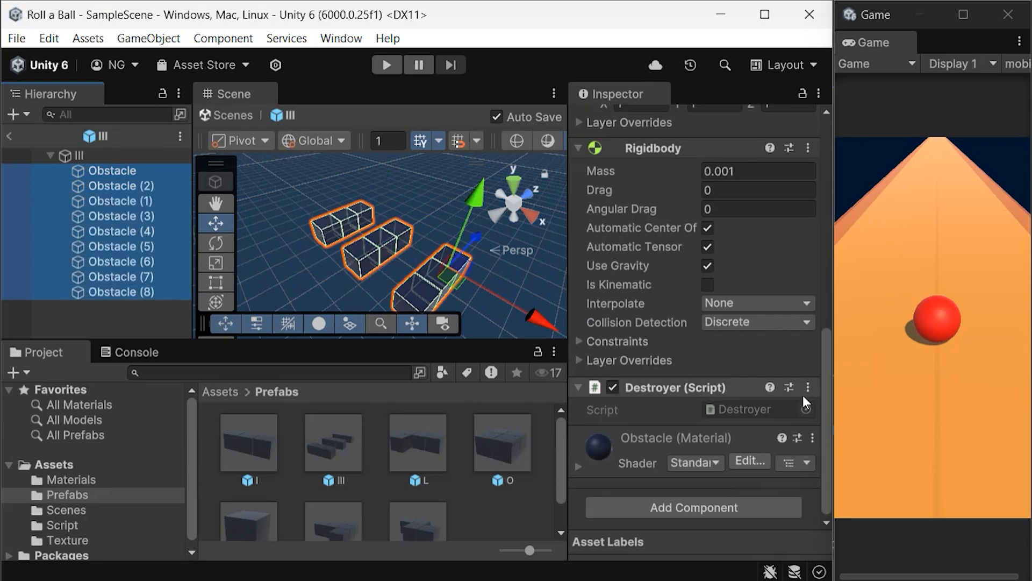
click(808, 149)
text(d)
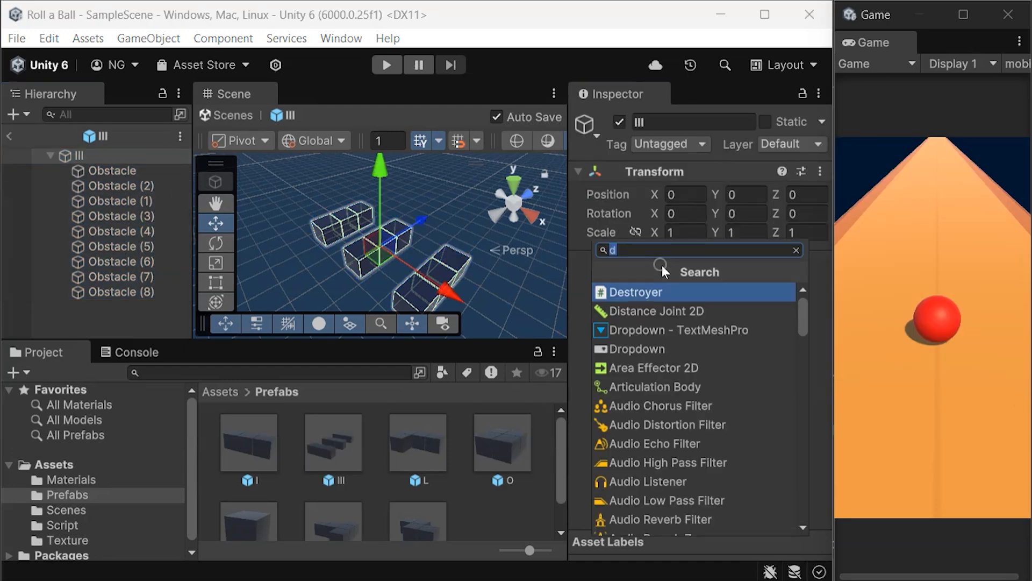
click(642, 291)
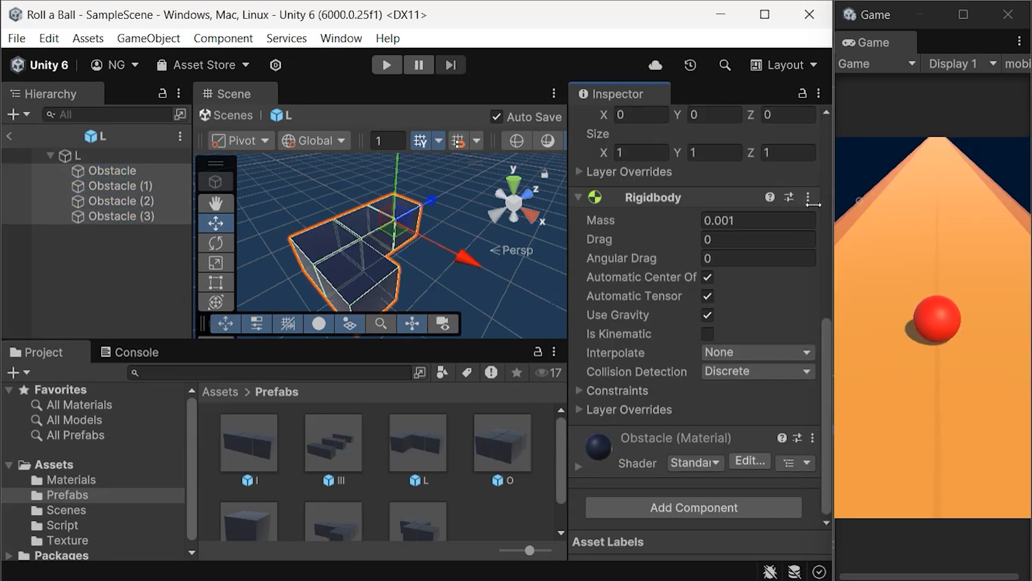
Open the O prefab, strip Destroyer from its obstacle cubes and select root O for the script
click(502, 442)
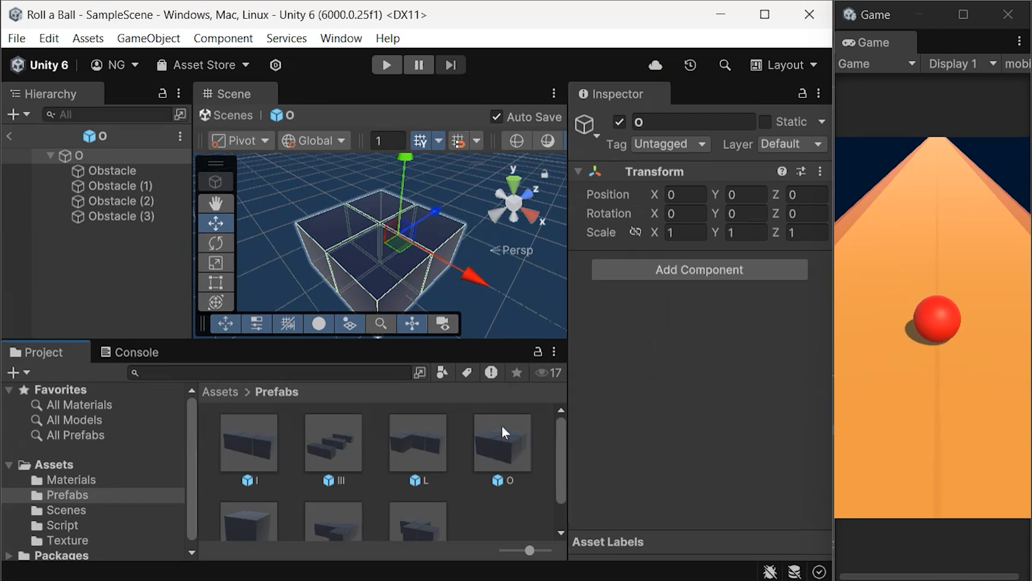
click(113, 170)
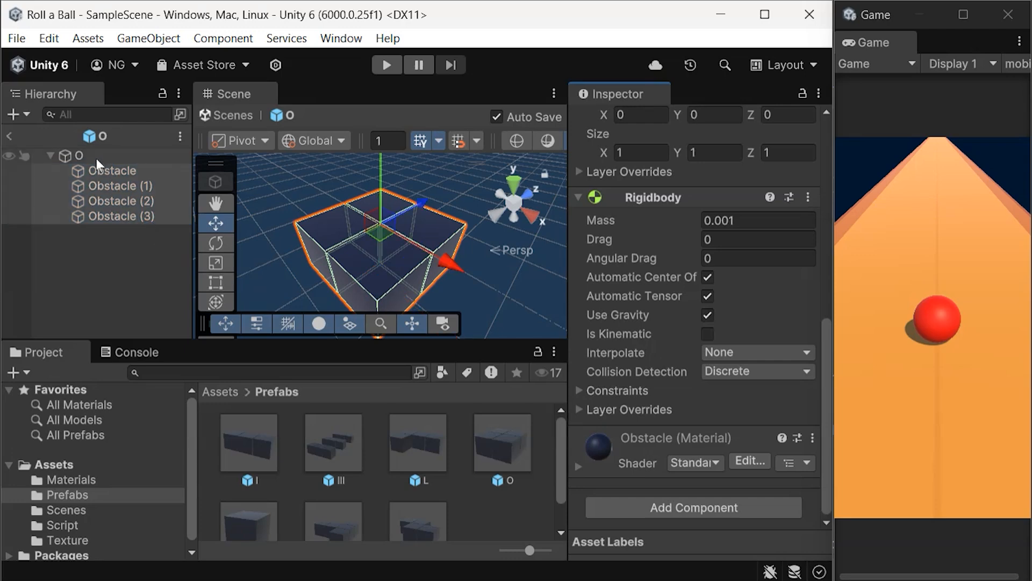
click(78, 155)
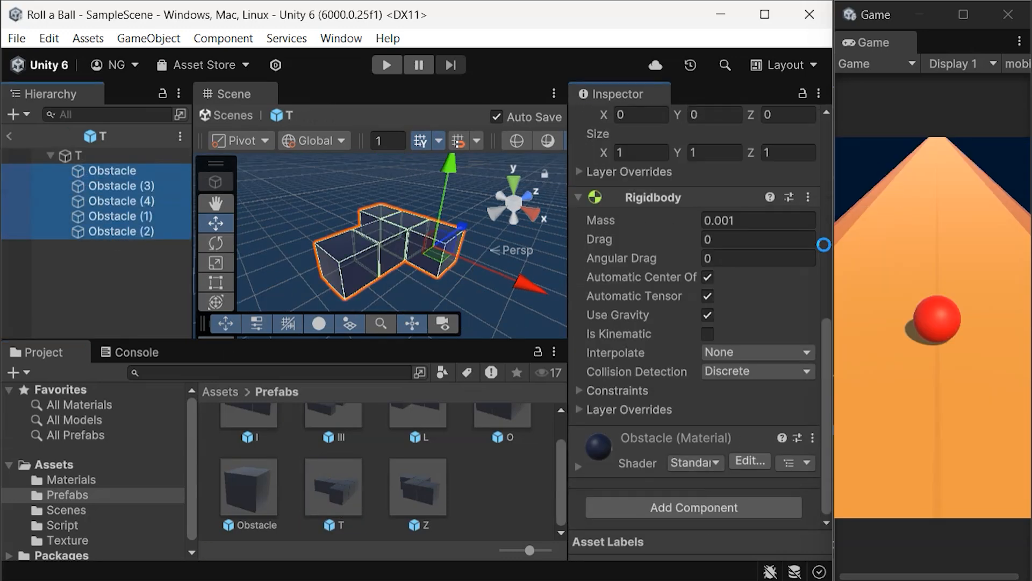
Move the Z prefab's Destroyer script from its four obstacle cubes to root Z and save
click(77, 155)
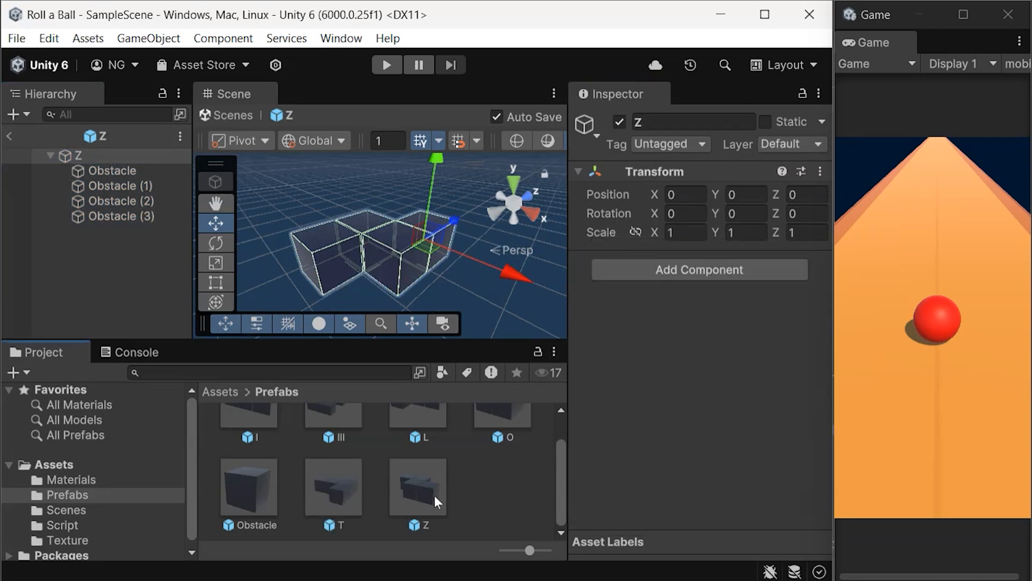
click(119, 216)
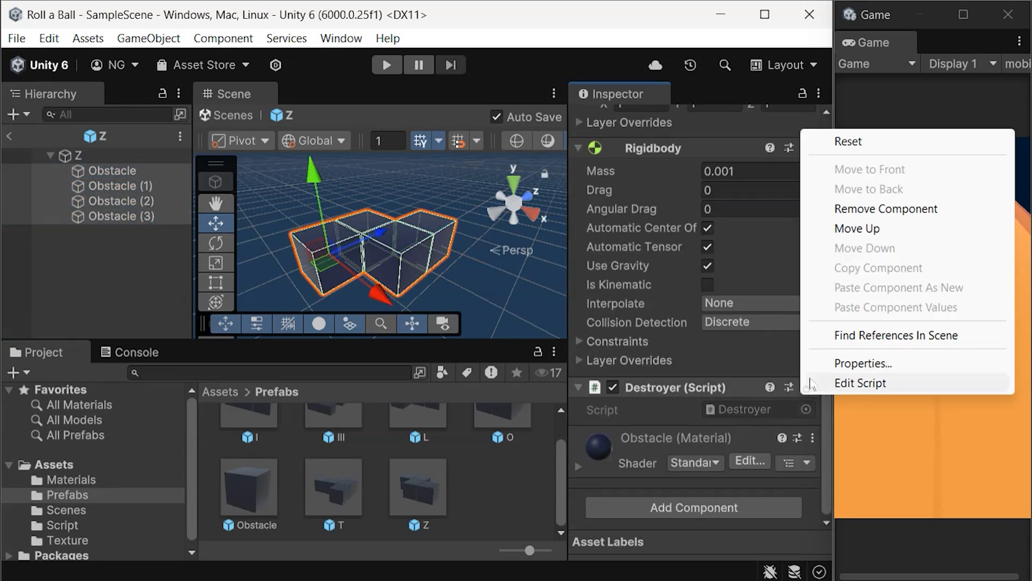
click(353, 306)
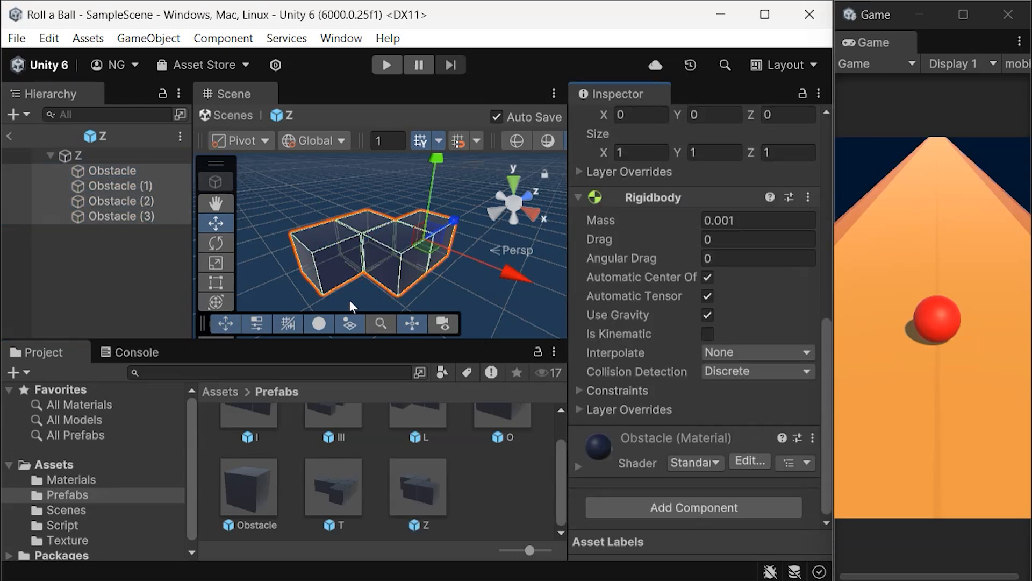
click(86, 155)
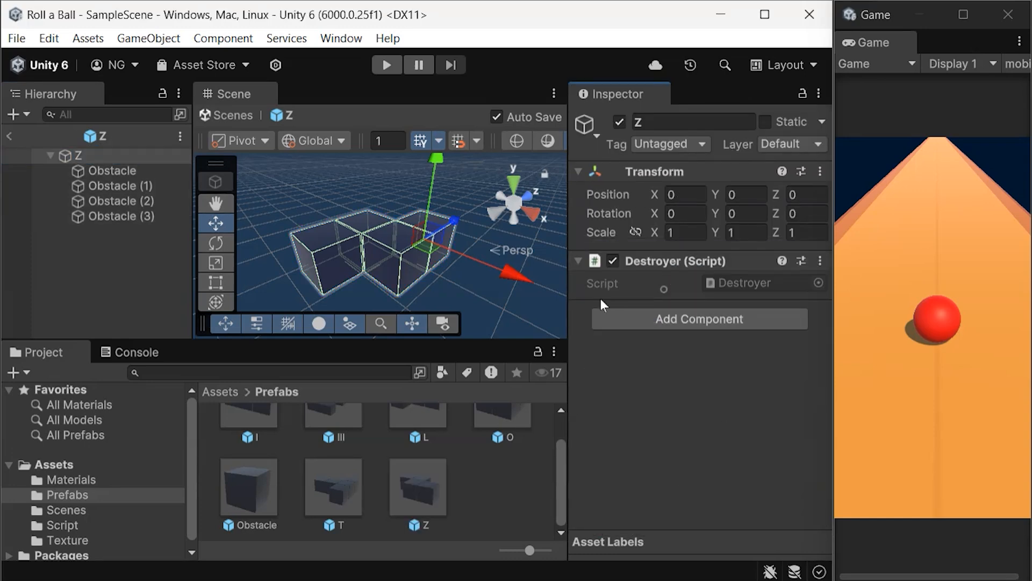
key(ctrl+s)
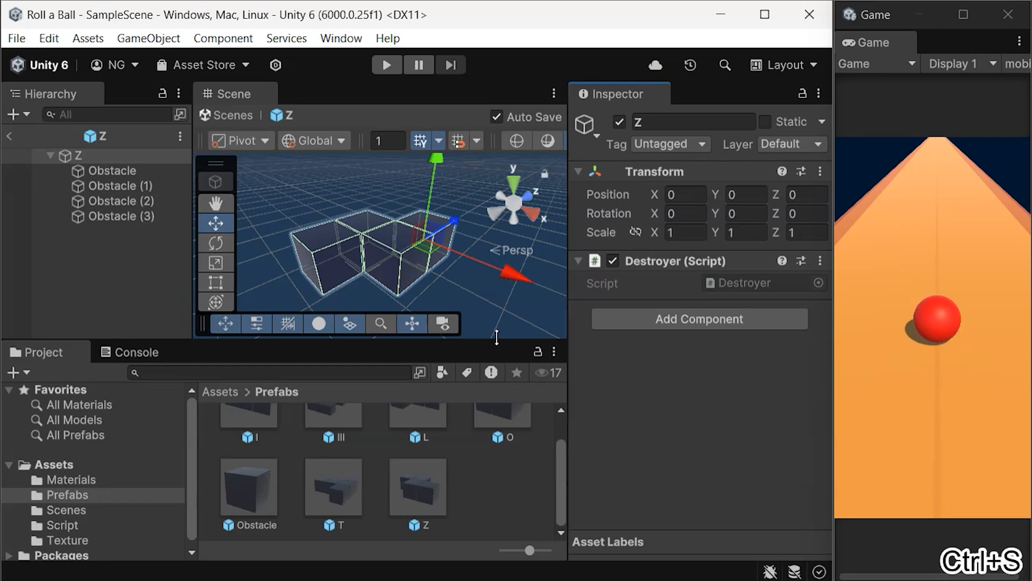
mouse_move(498, 336)
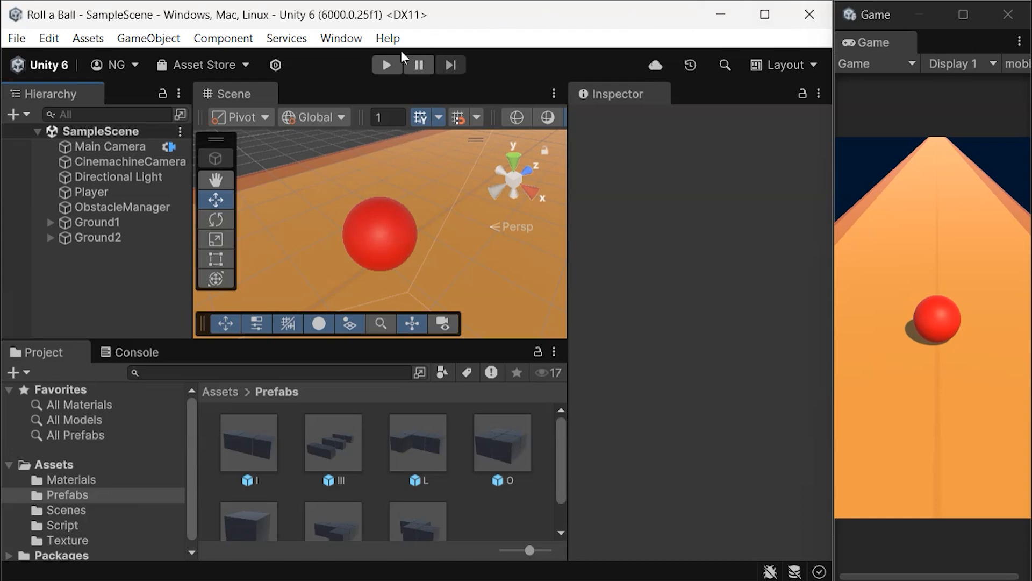
click(386, 64)
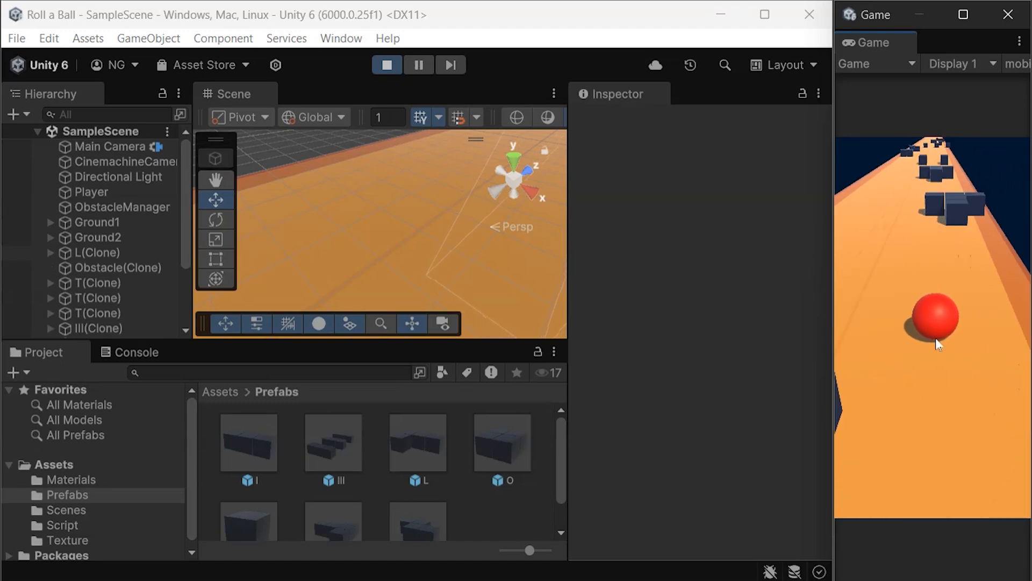
scroll(down, 3)
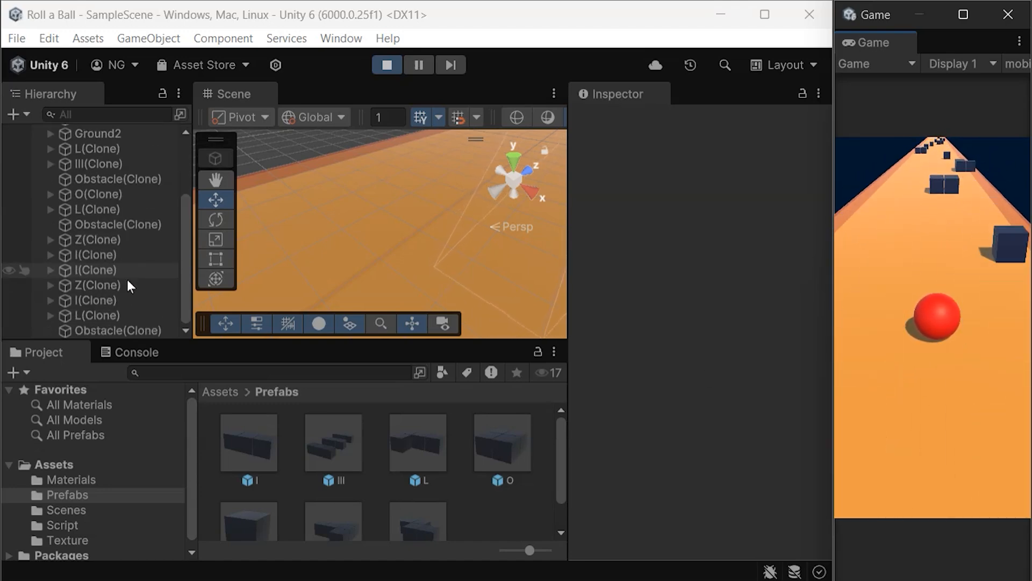
scroll(up, 3)
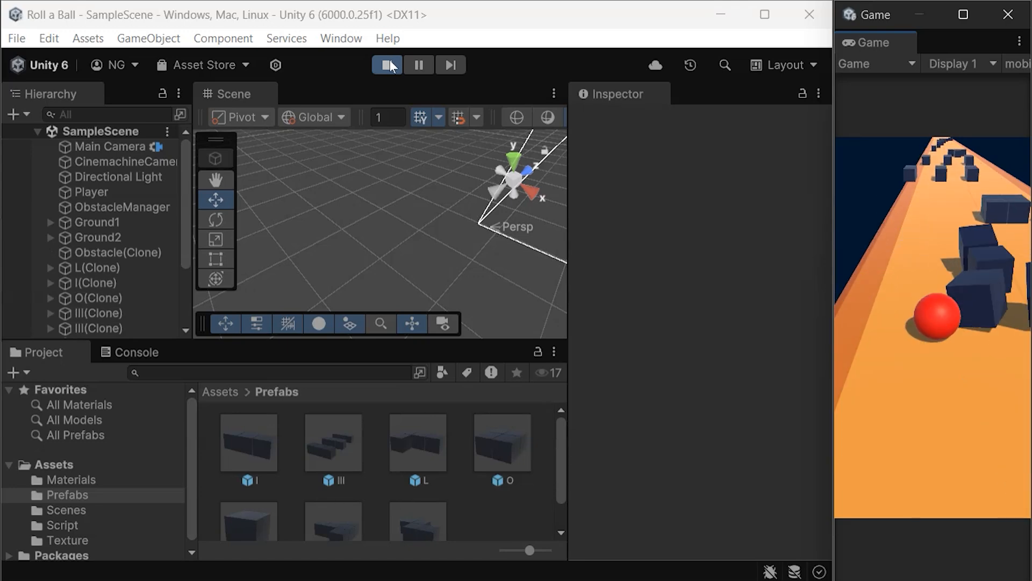
click(387, 65)
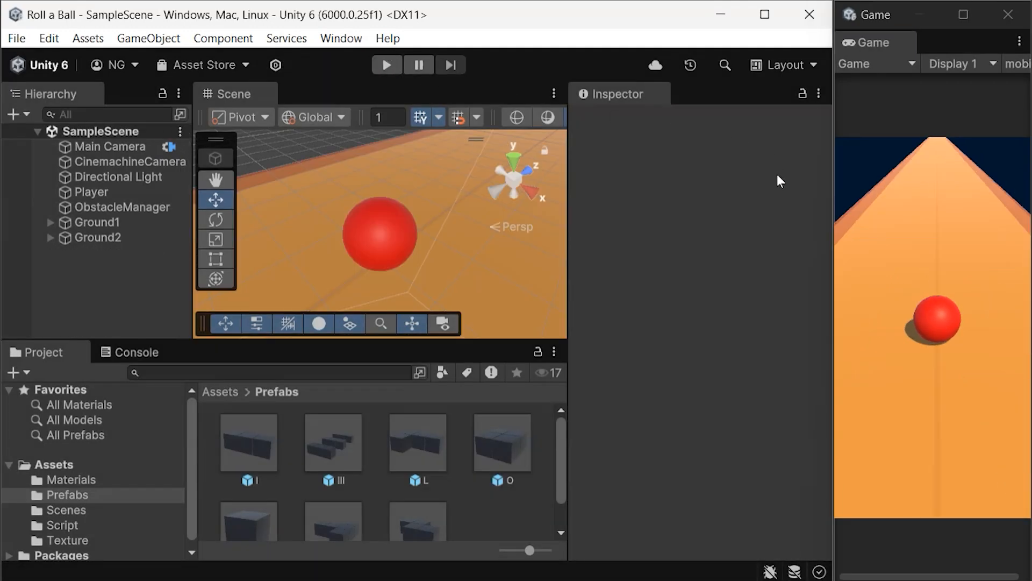